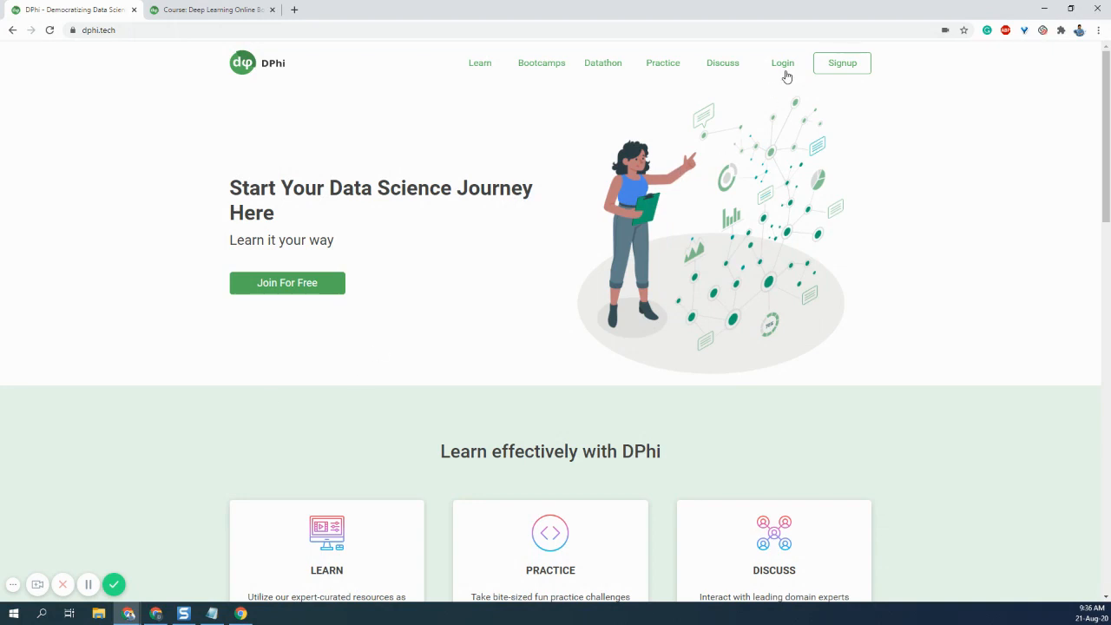
{"action": "mouse_move", "coordinate": [635, 125]}
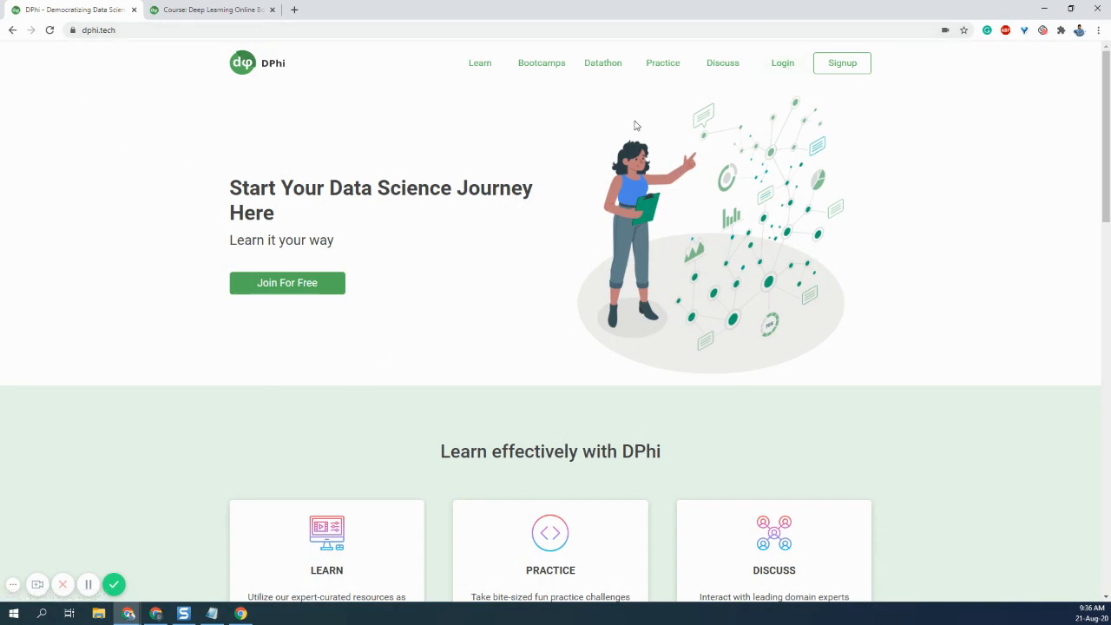
Sign in to DPhi with a Google account to reach the Deep Learning Online Bootcamp course.
{"action": "left_click", "coordinate": [781, 62]}
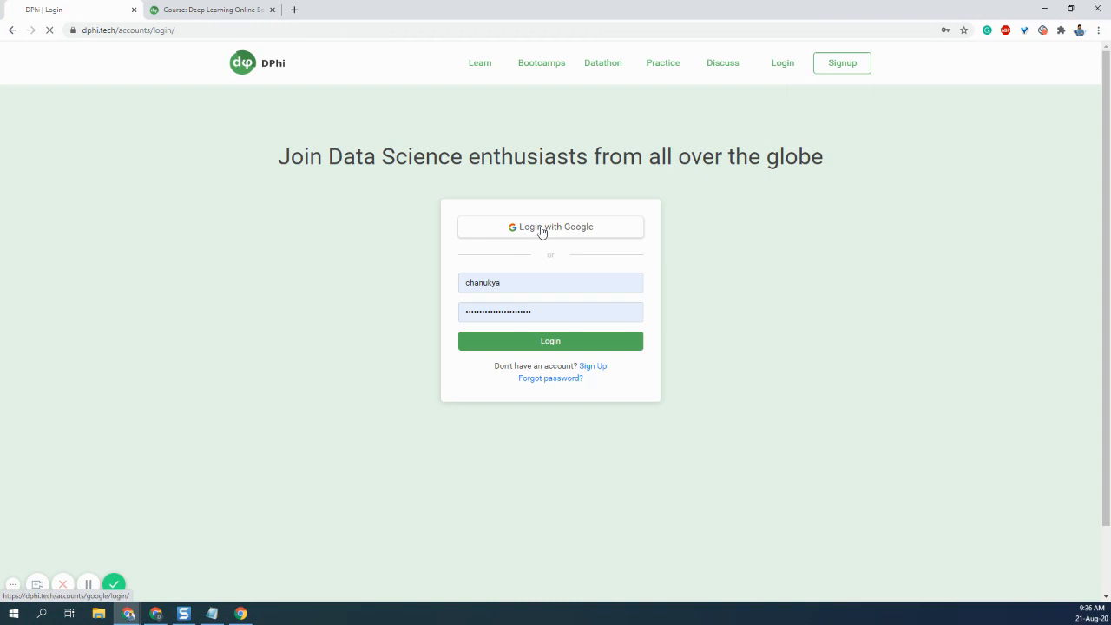
{"action": "left_click", "coordinate": [551, 226]}
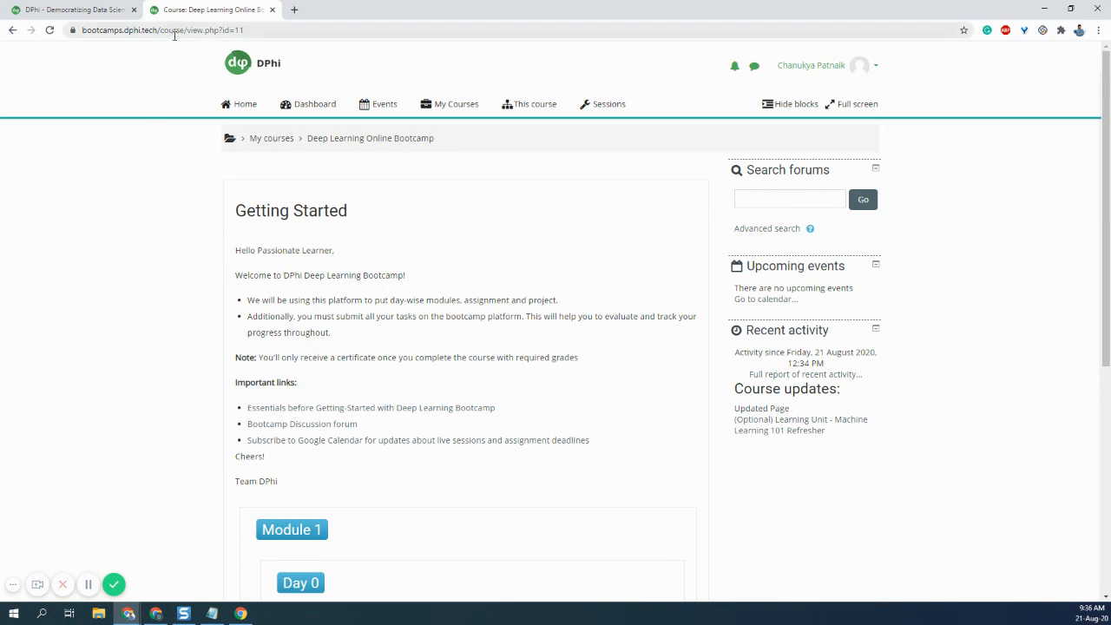
{"action": "left_click", "coordinate": [307, 104]}
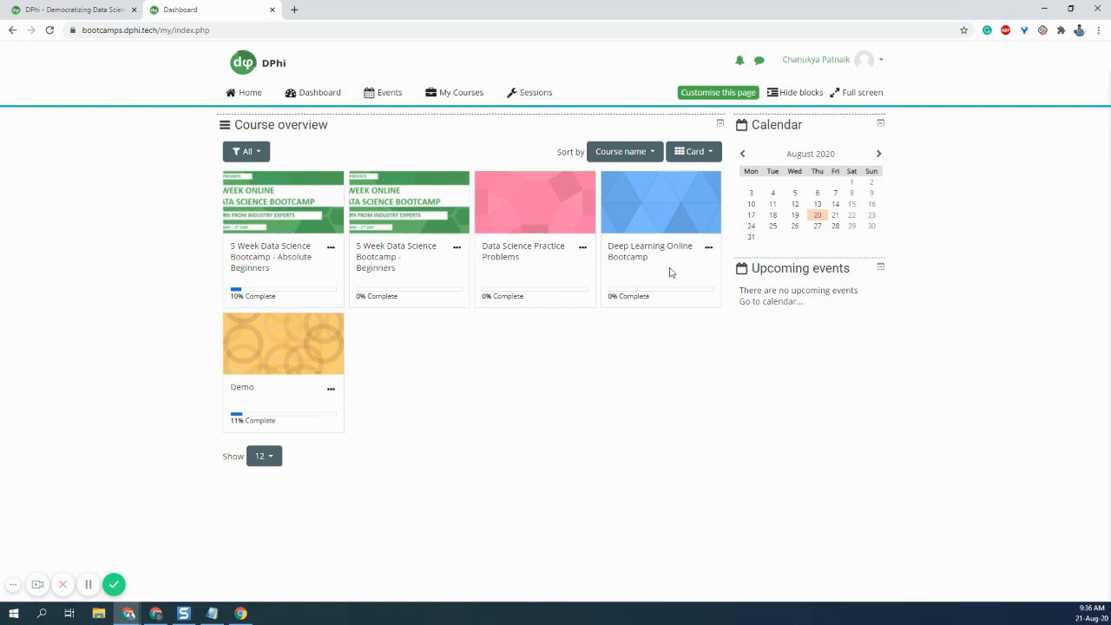
{"action": "mouse_move", "coordinate": [642, 250]}
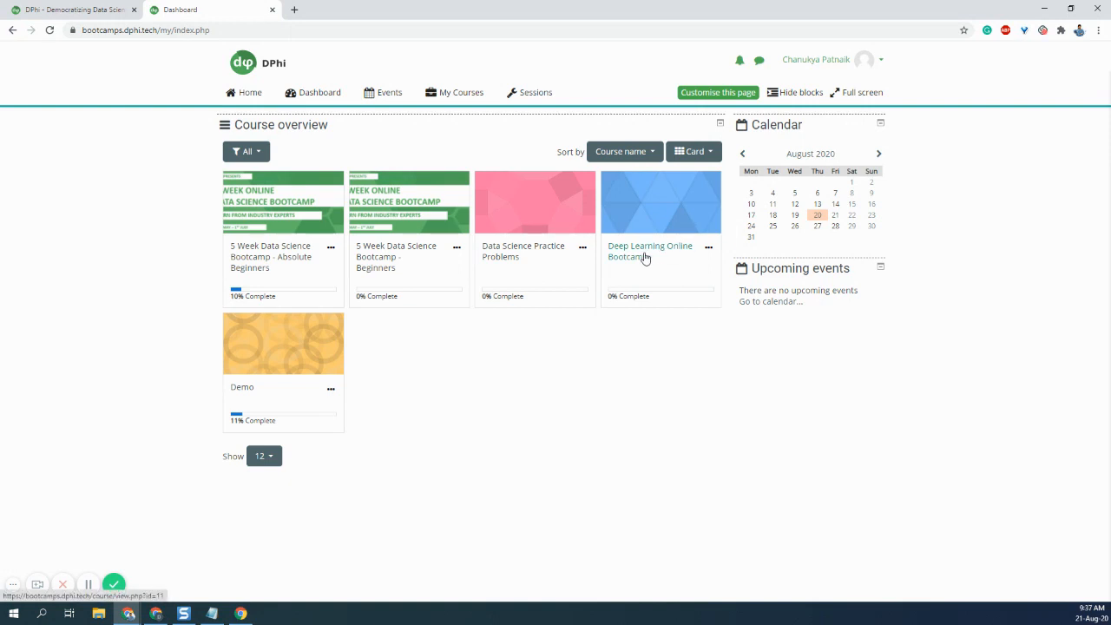
{"action": "left_click", "coordinate": [649, 250]}
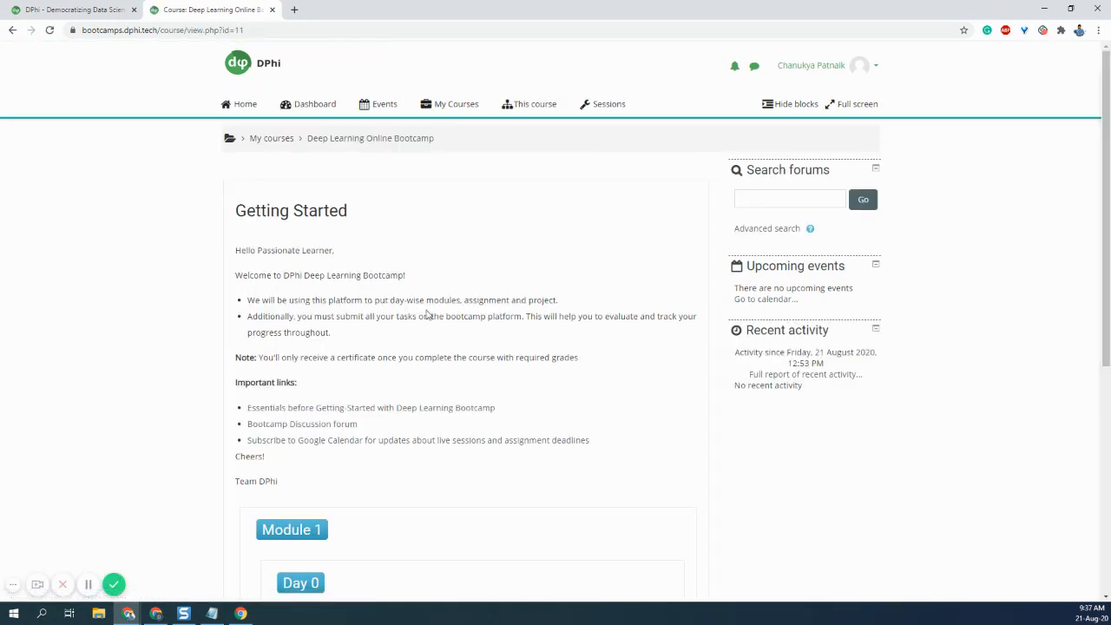
{"action": "scroll", "scroll_direction": "down", "scroll_amount": 3}
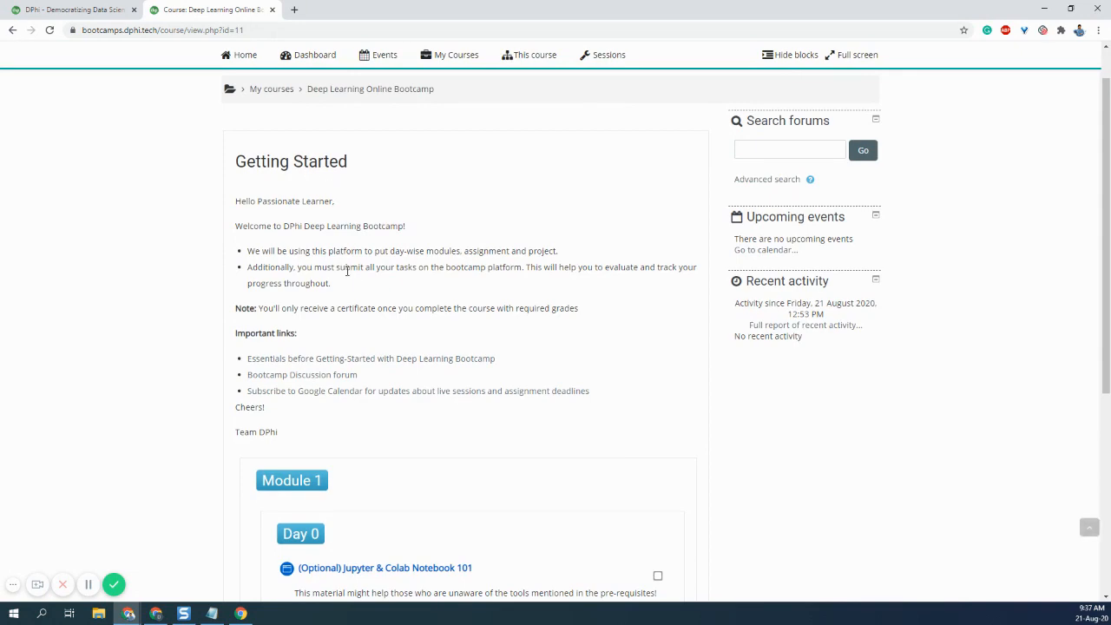
{"action": "scroll", "scroll_direction": "down", "scroll_amount": 3}
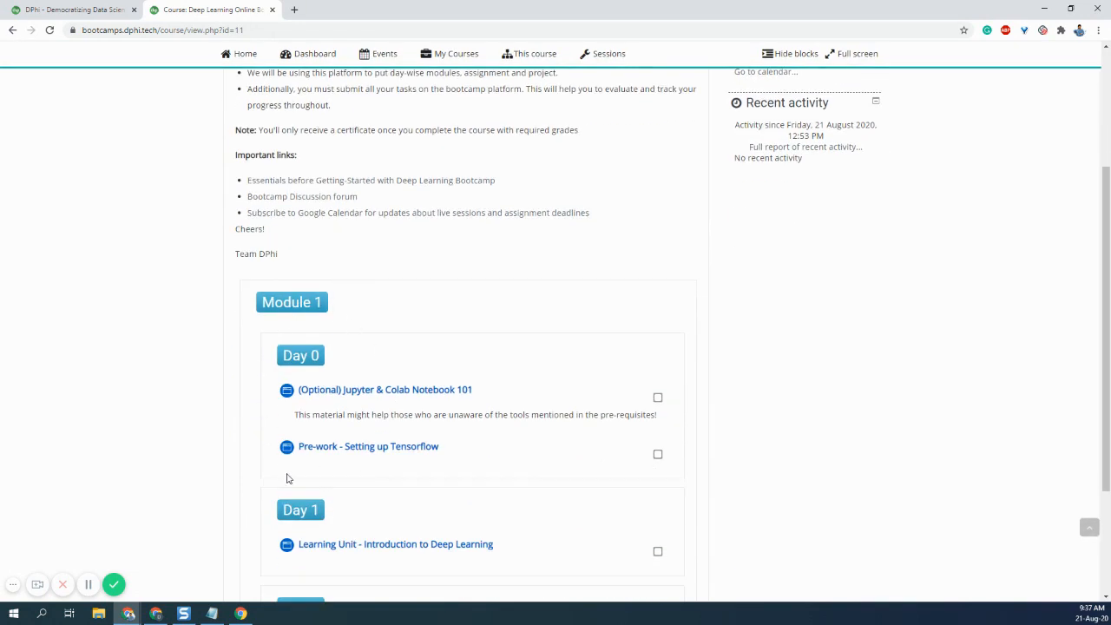
{"action": "scroll", "scroll_direction": "up", "scroll_amount": 3}
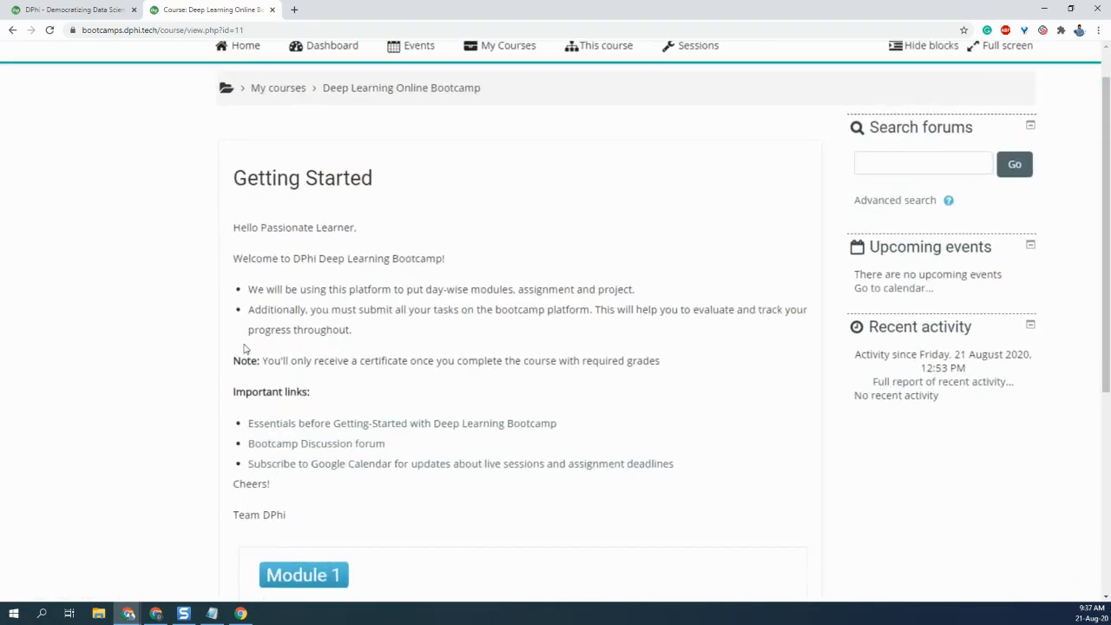
{"action": "scroll", "scroll_direction": "down", "scroll_amount": 3}
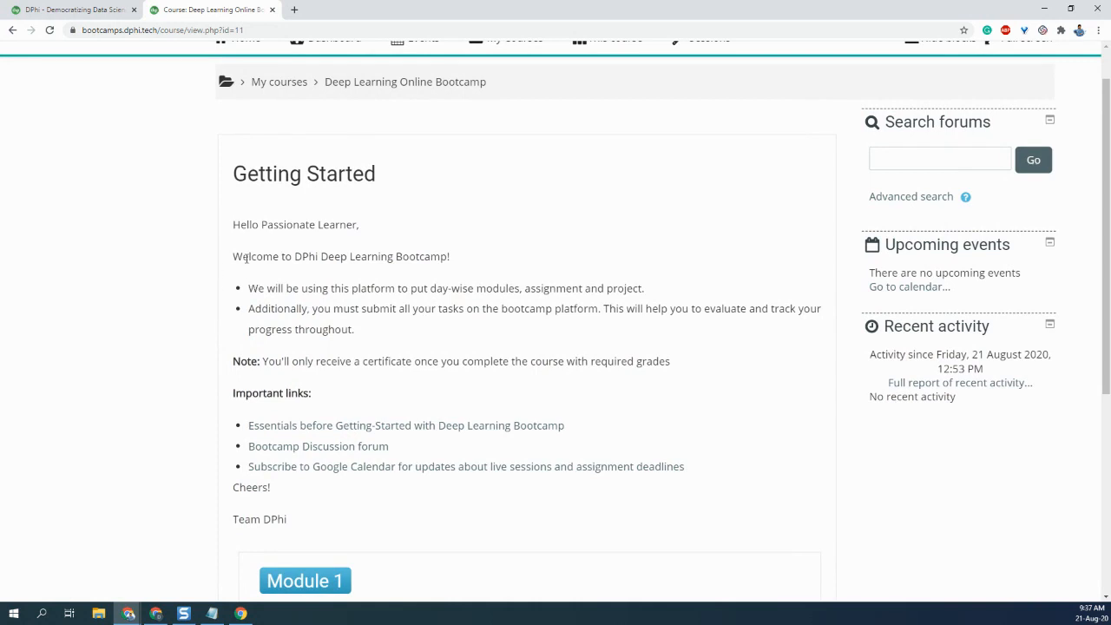
{"action": "left_click_drag", "start_coordinate": [248, 288], "coordinate": [351, 330]}
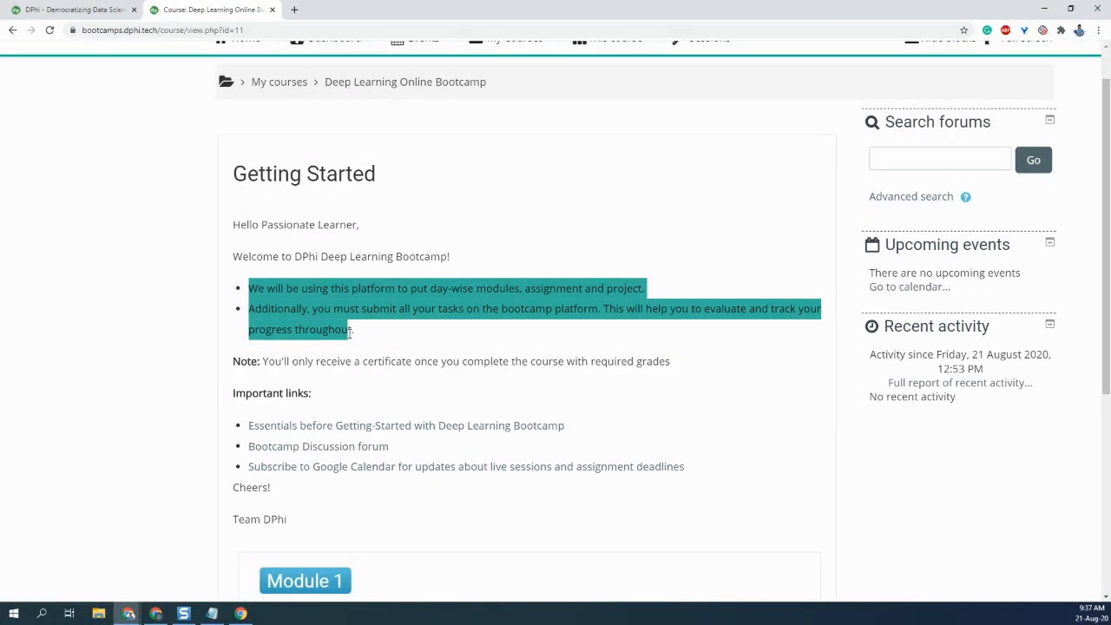
{"action": "scroll", "scroll_direction": "down", "scroll_amount": 3}
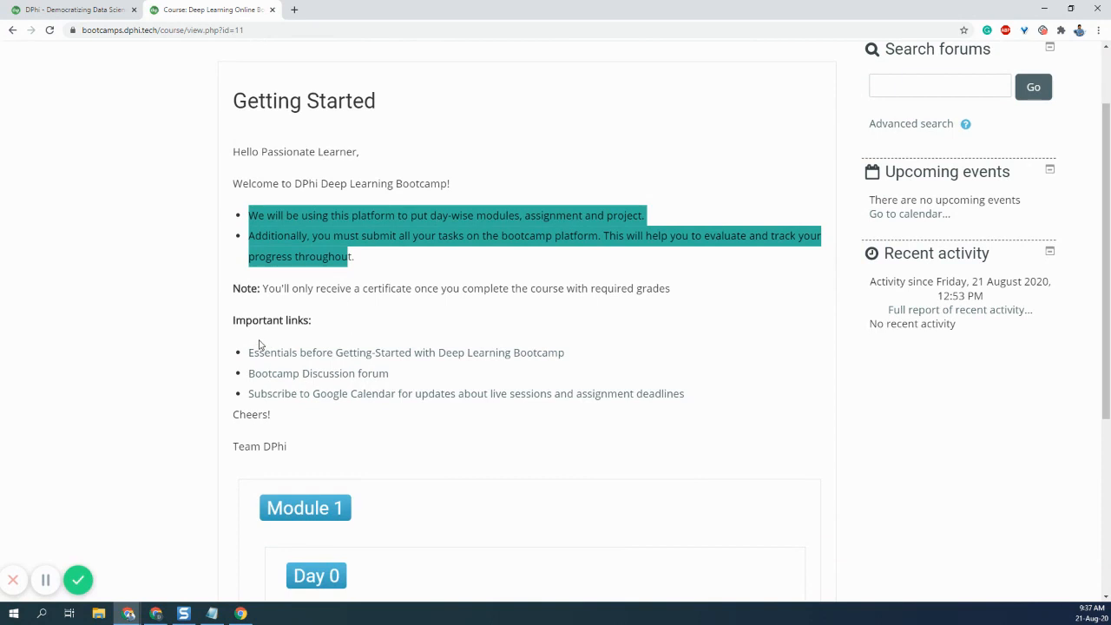
{"action": "scroll", "scroll_direction": "down", "scroll_amount": 3}
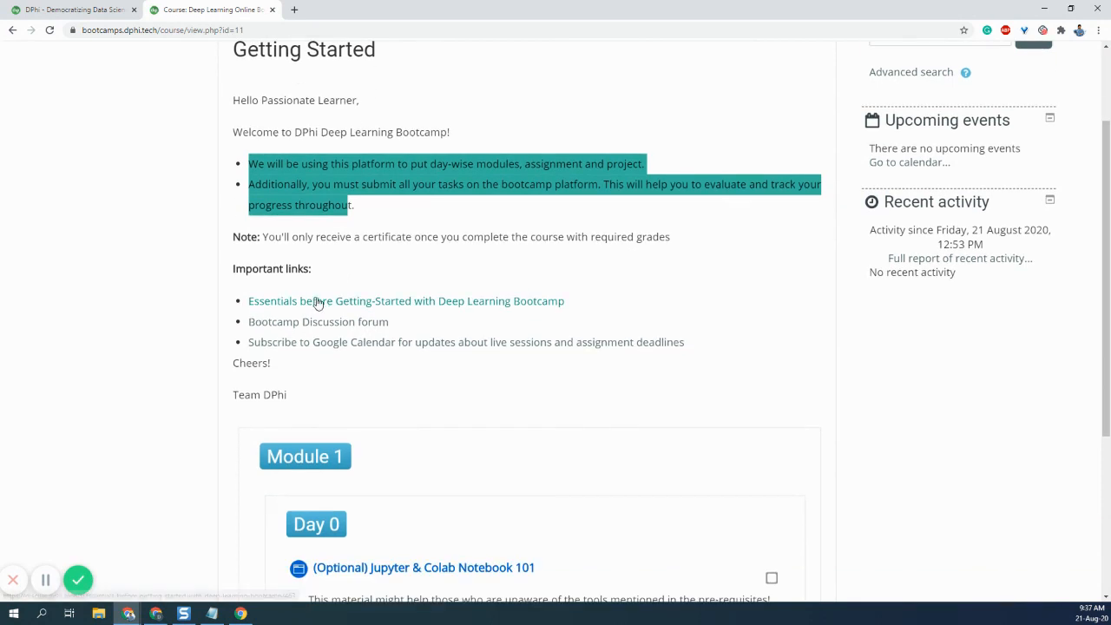
{"action": "mouse_move", "coordinate": [317, 305]}
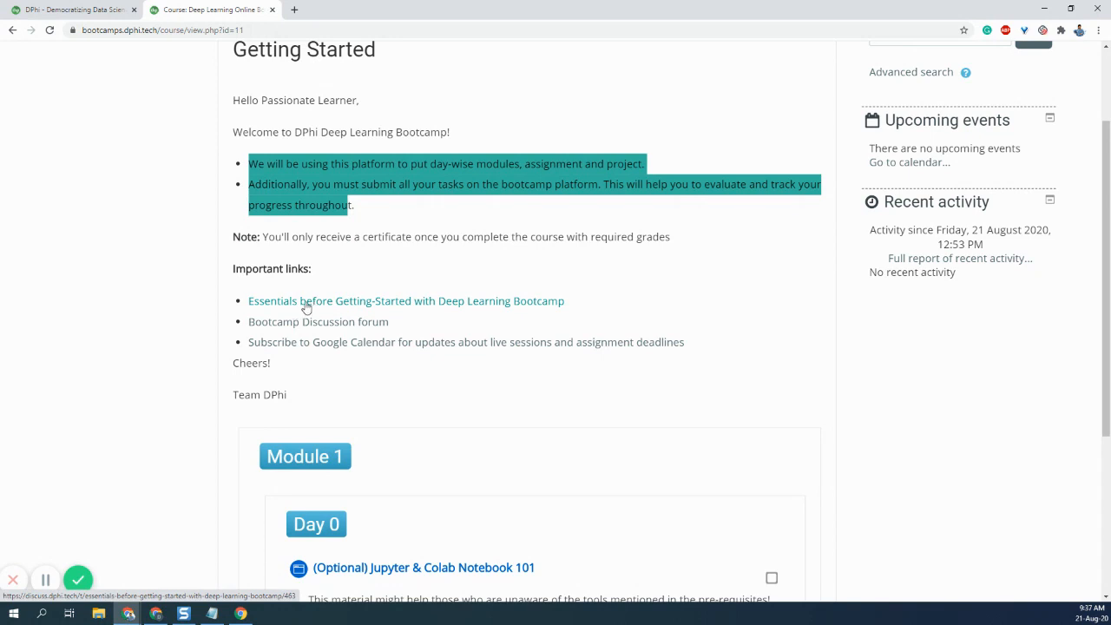
{"action": "mouse_move", "coordinate": [300, 305]}
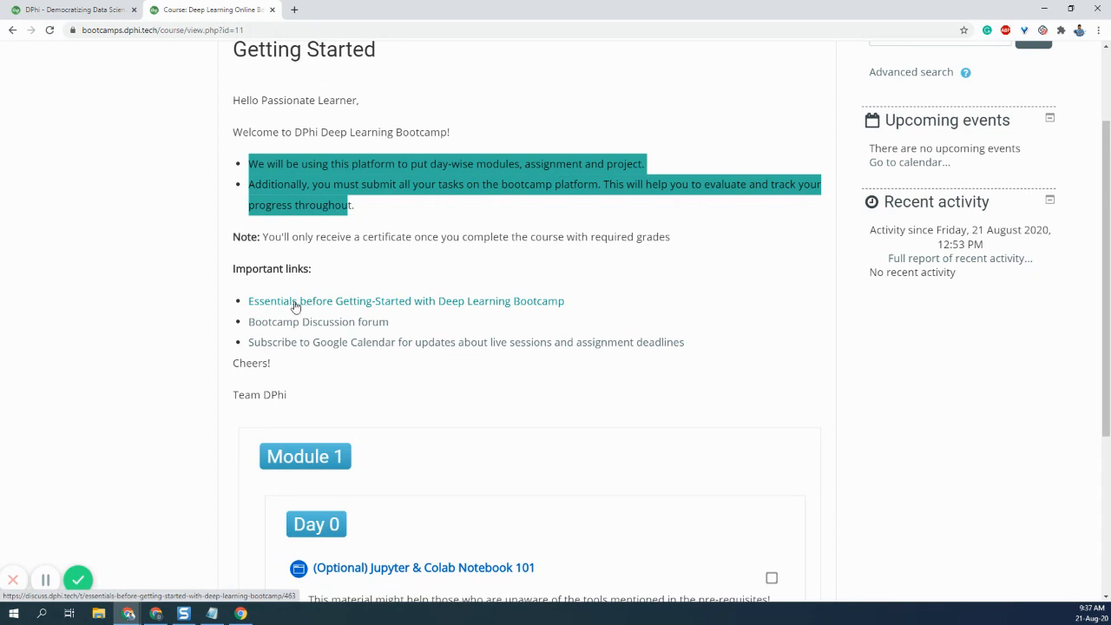
Open the 'Essentials before Getting-Started' forum topic and log in to DPhi Discuss.
{"action": "left_click", "coordinate": [405, 300]}
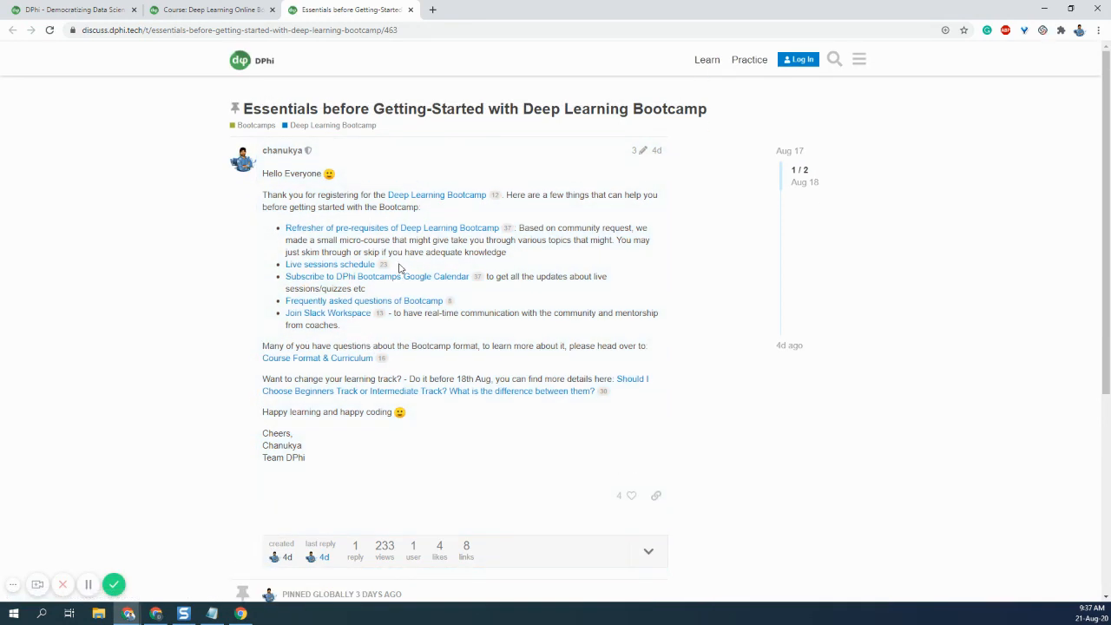
{"action": "mouse_move", "coordinate": [798, 59]}
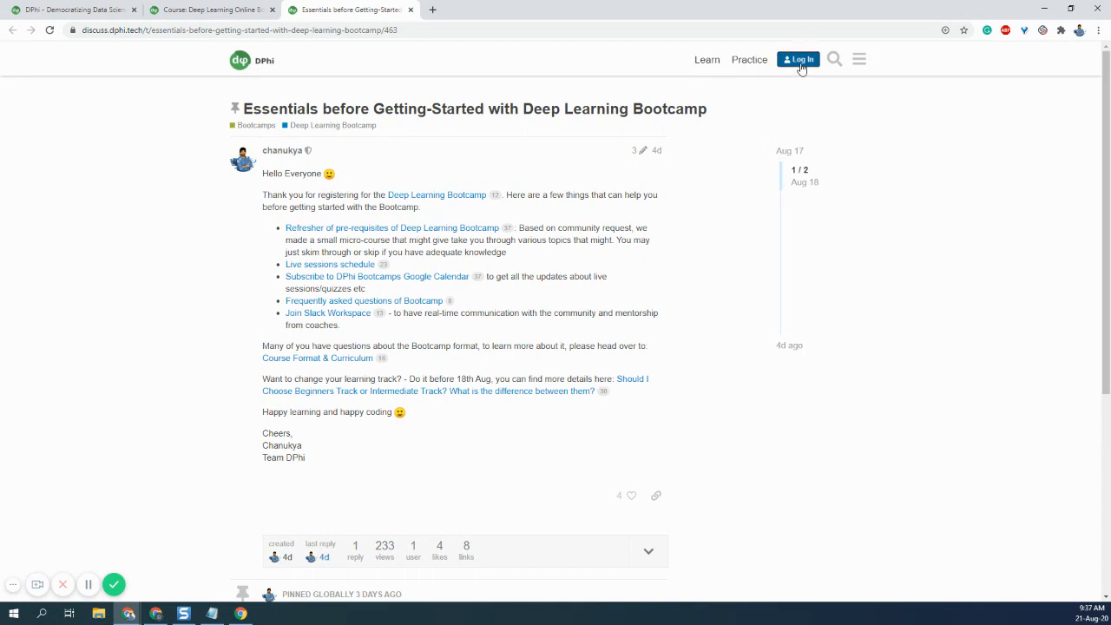
{"action": "left_click", "coordinate": [798, 59]}
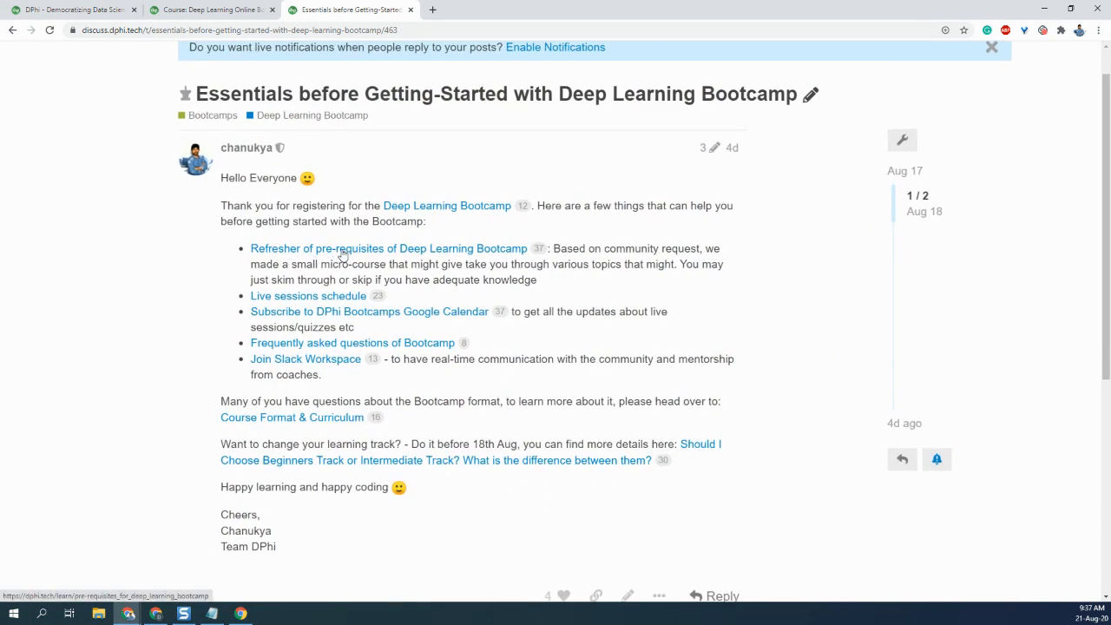
{"action": "mouse_move", "coordinate": [466, 256]}
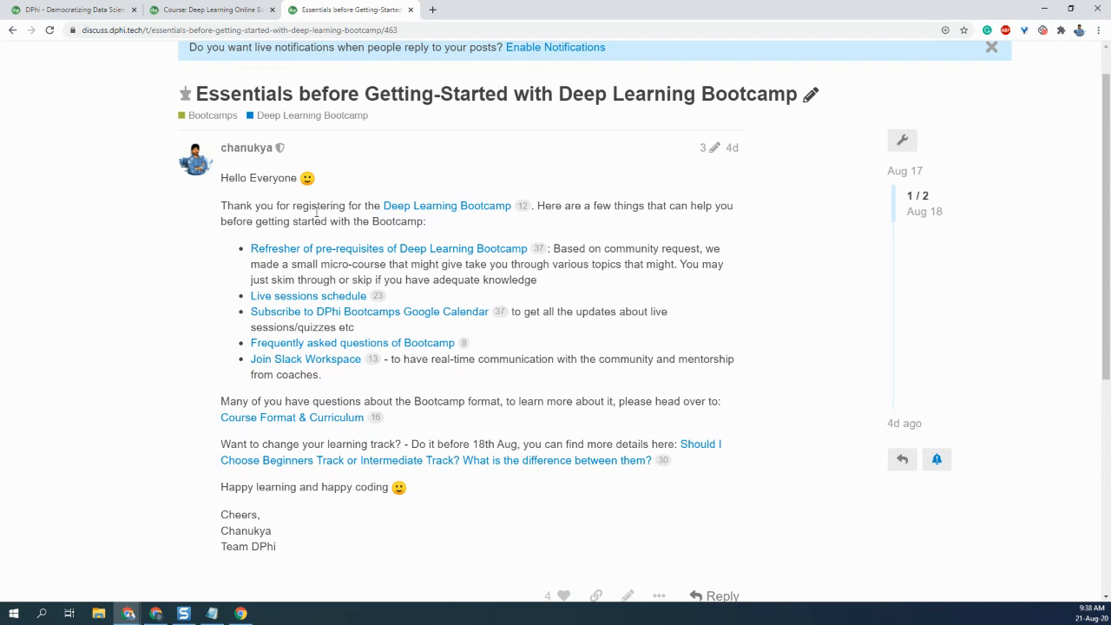
{"action": "mouse_move", "coordinate": [308, 295]}
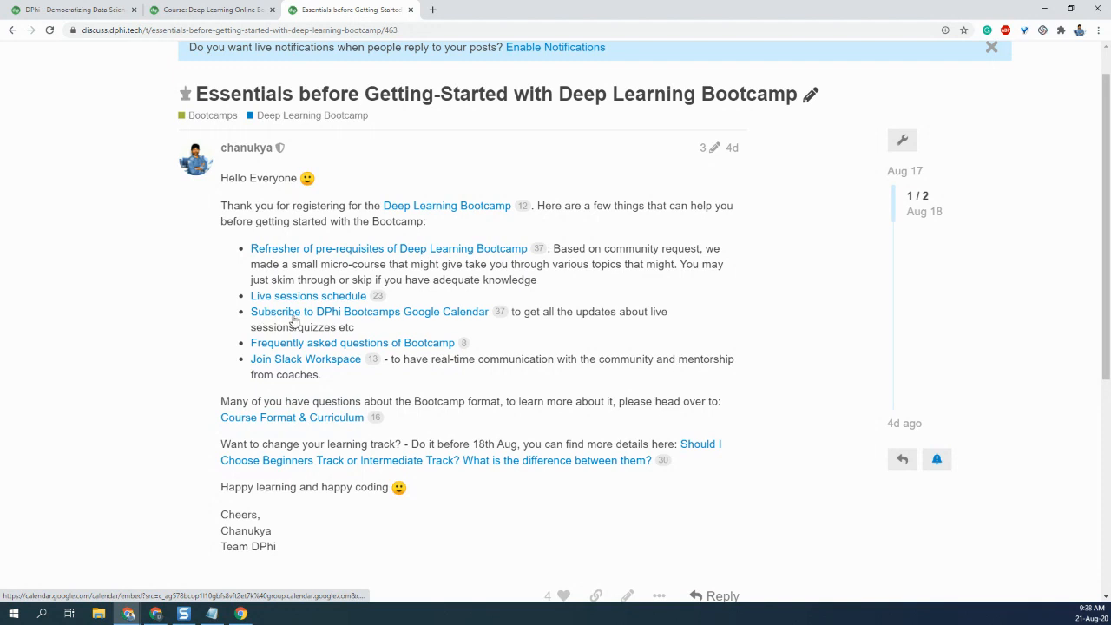
{"action": "mouse_move", "coordinate": [421, 321]}
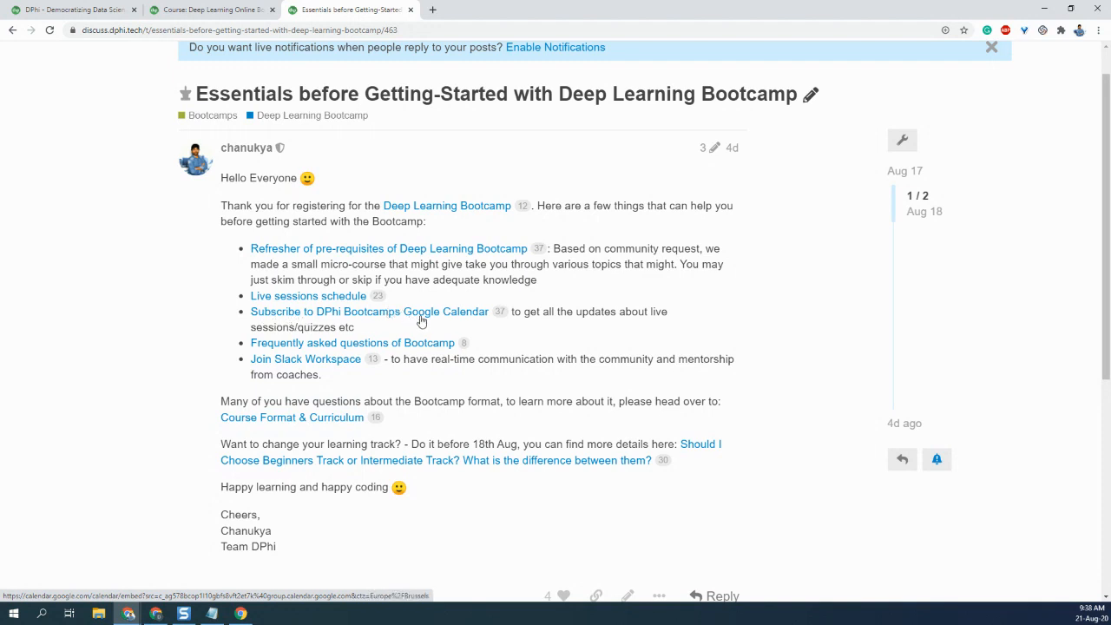
{"action": "mouse_move", "coordinate": [365, 316]}
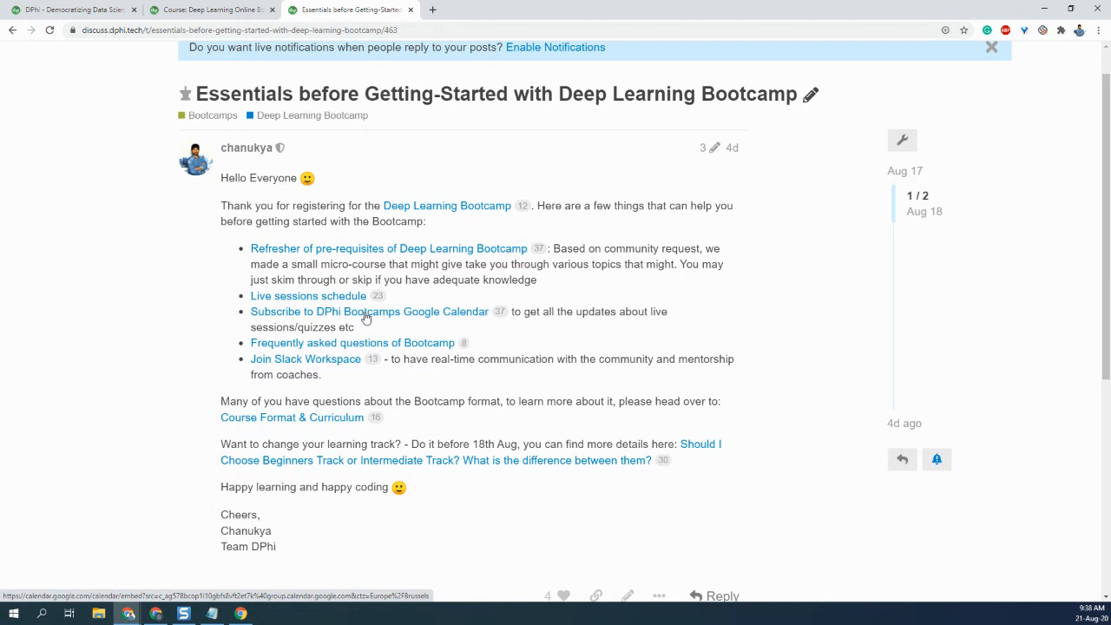
View the DPhi Bootcamps live-session calendar, then return to the Essentials topic tab.
{"action": "left_click", "coordinate": [369, 311]}
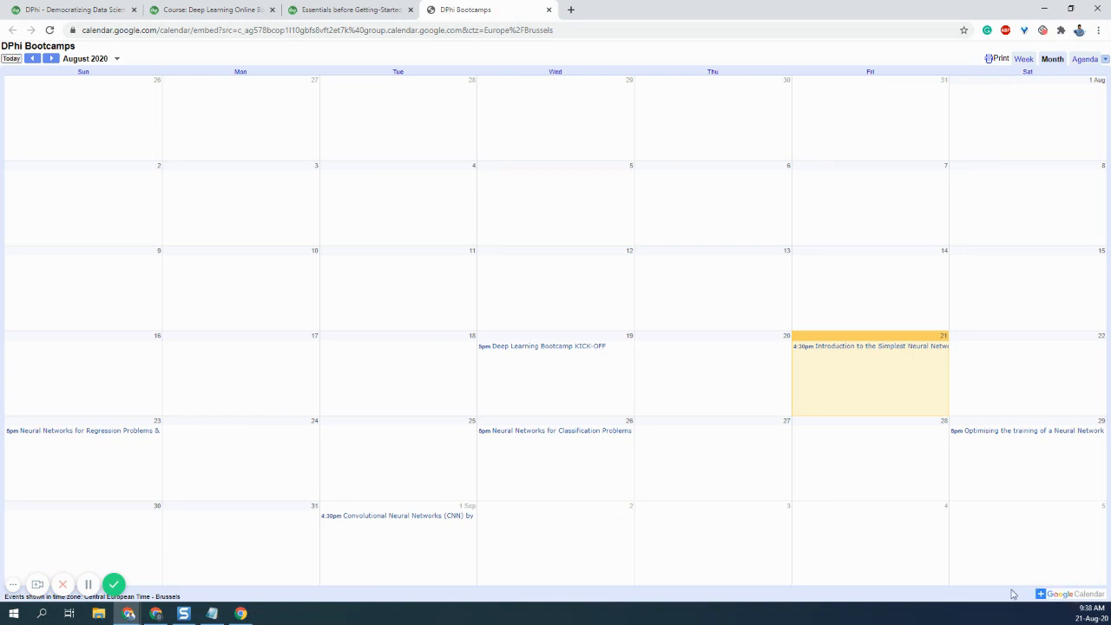
{"action": "mouse_move", "coordinate": [1074, 570]}
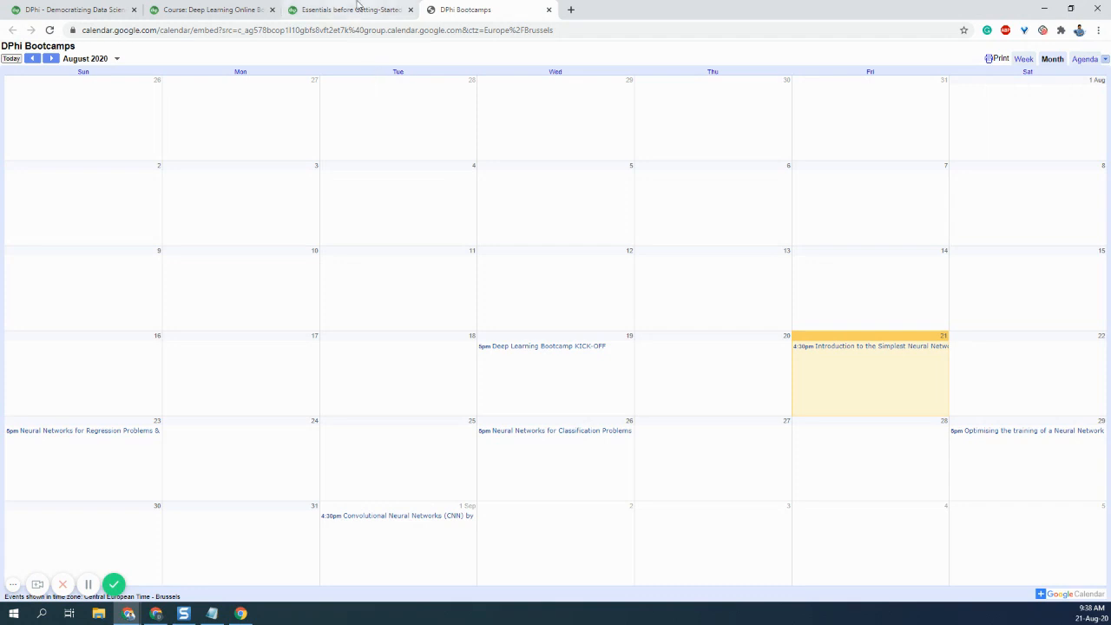
{"action": "left_click", "coordinate": [347, 9]}
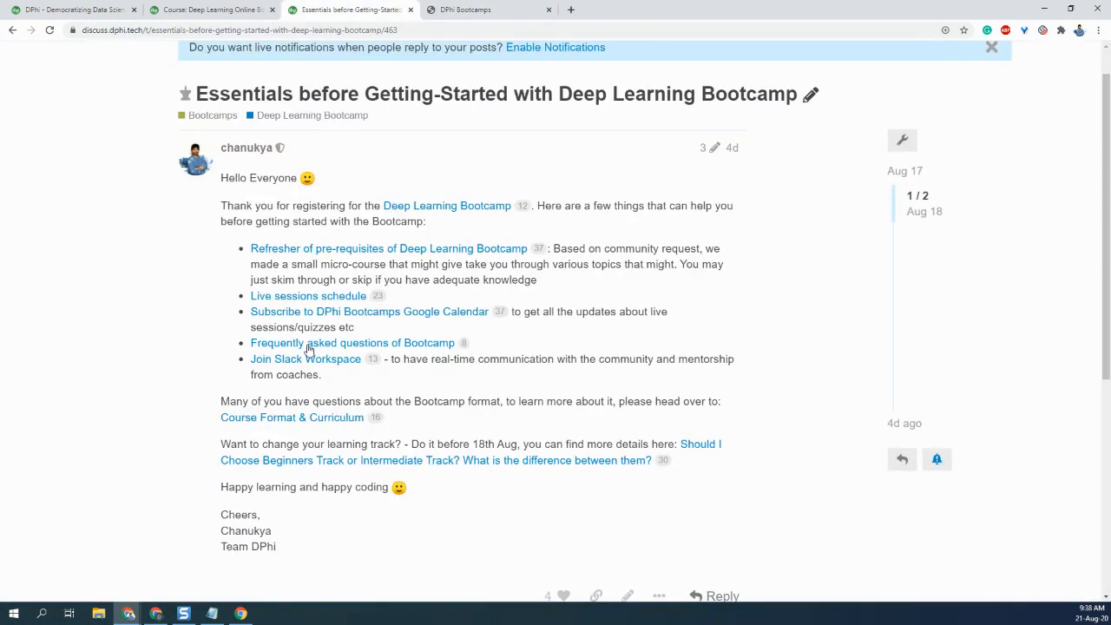
{"action": "mouse_move", "coordinate": [364, 342]}
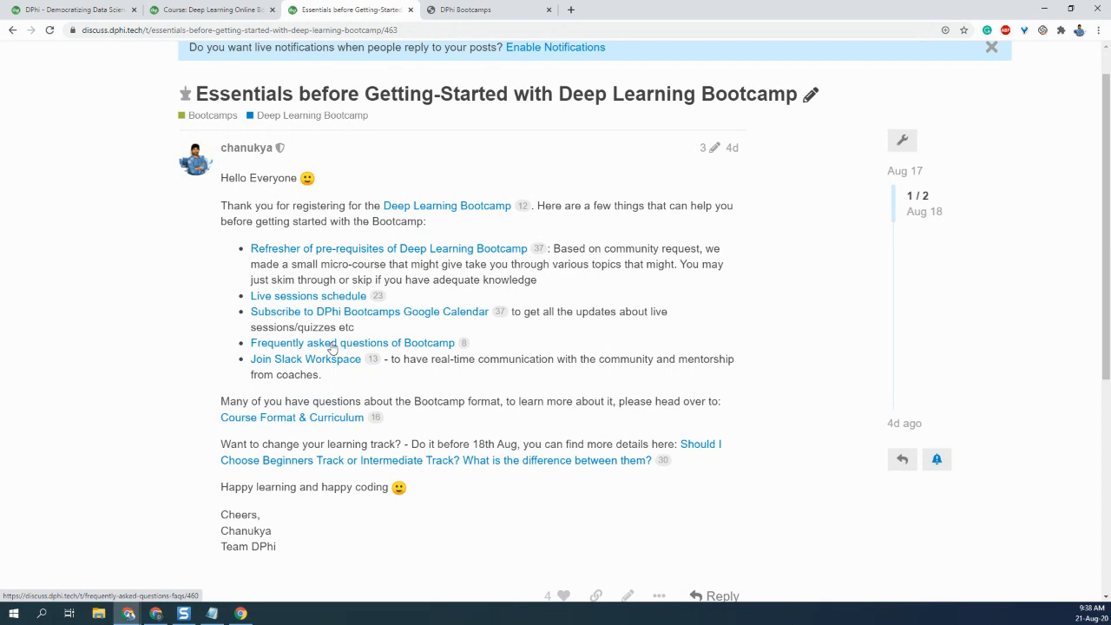
Open the Frequently Asked Questions topic and read through it.
{"action": "left_click", "coordinate": [345, 342]}
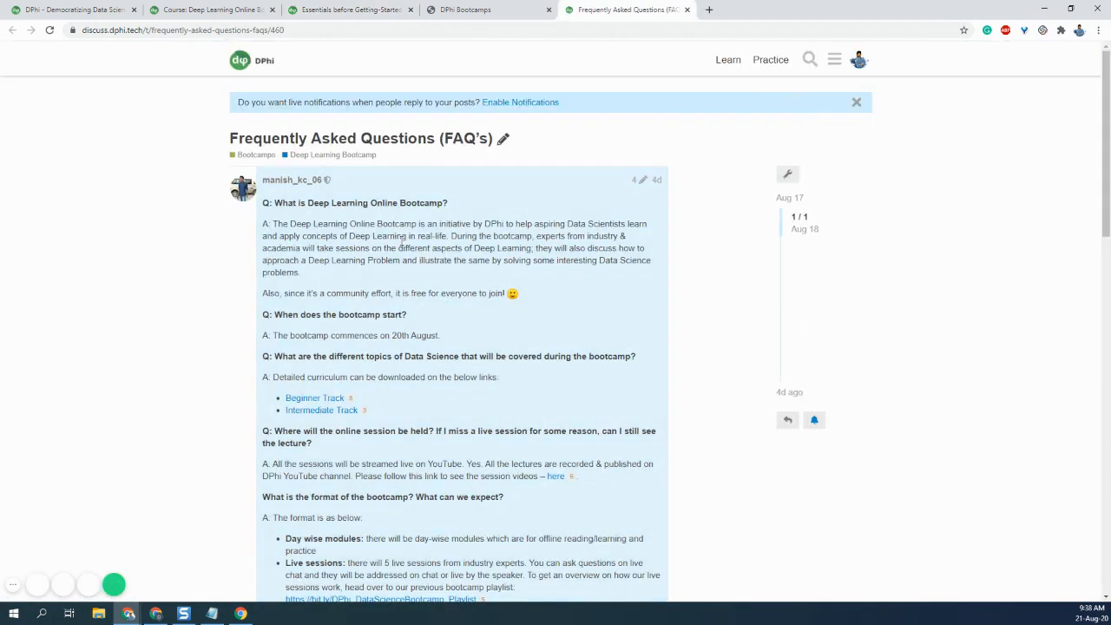
{"action": "scroll", "scroll_direction": "down", "scroll_amount": 3}
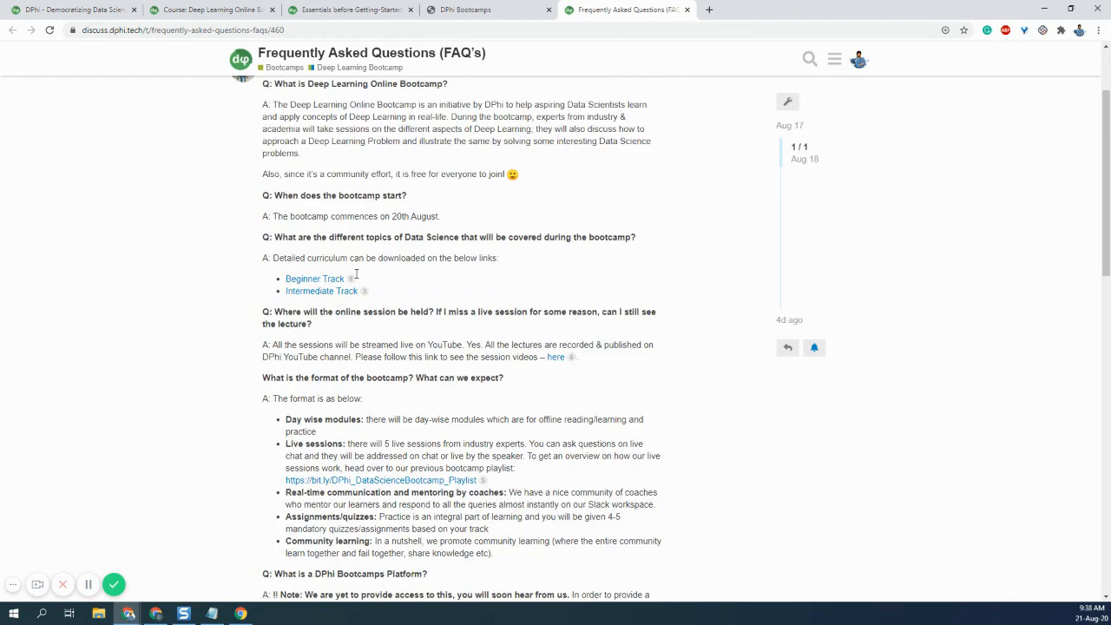
{"action": "scroll", "scroll_direction": "down", "scroll_amount": 3}
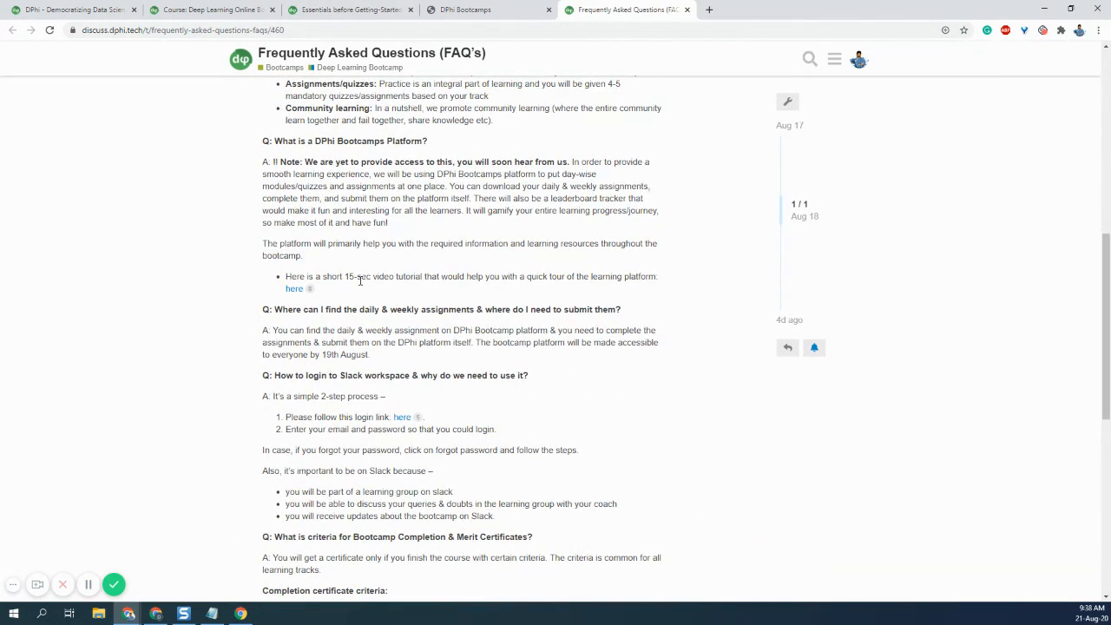
{"action": "scroll", "scroll_direction": "down", "scroll_amount": 3}
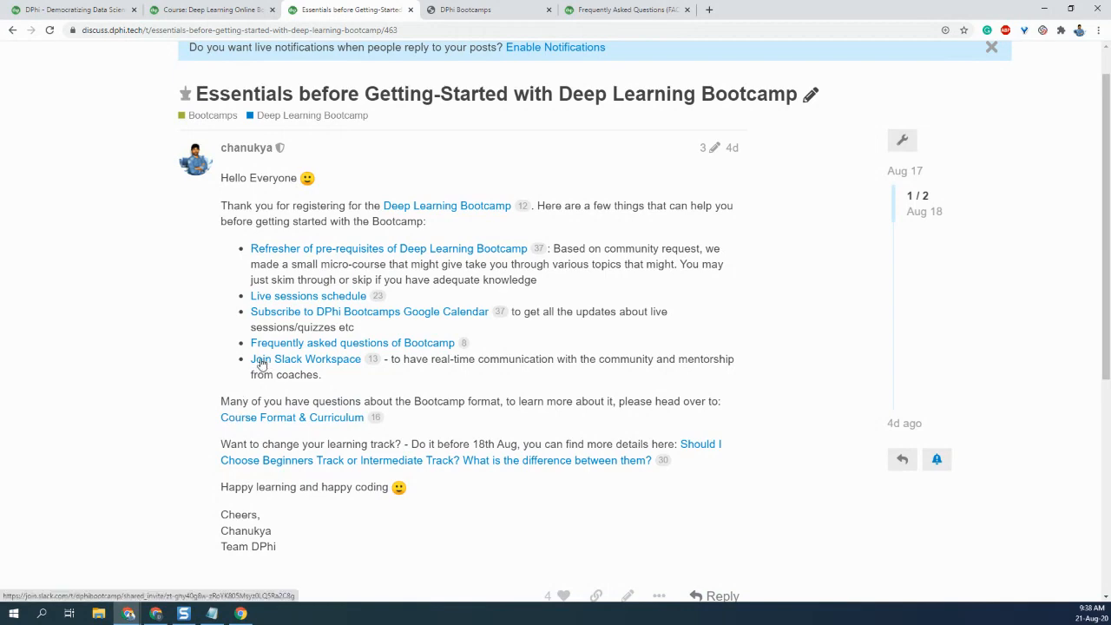
Follow the 'Join Slack Workspace' link further down the Essentials post.
{"action": "scroll", "scroll_direction": "down", "scroll_amount": 3}
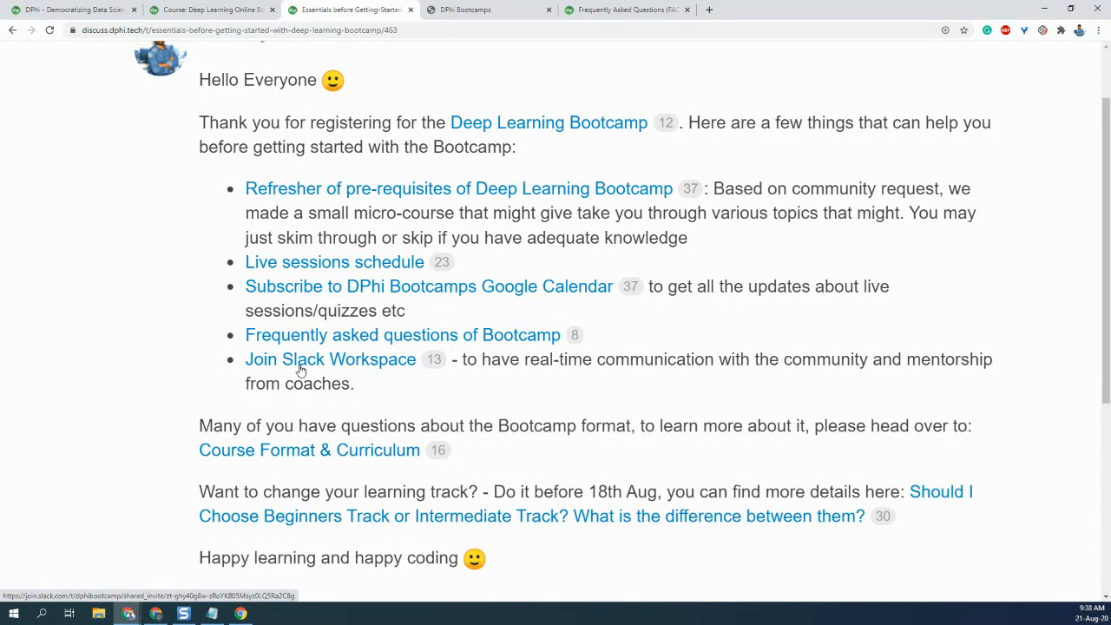
{"action": "left_click", "coordinate": [41, 614]}
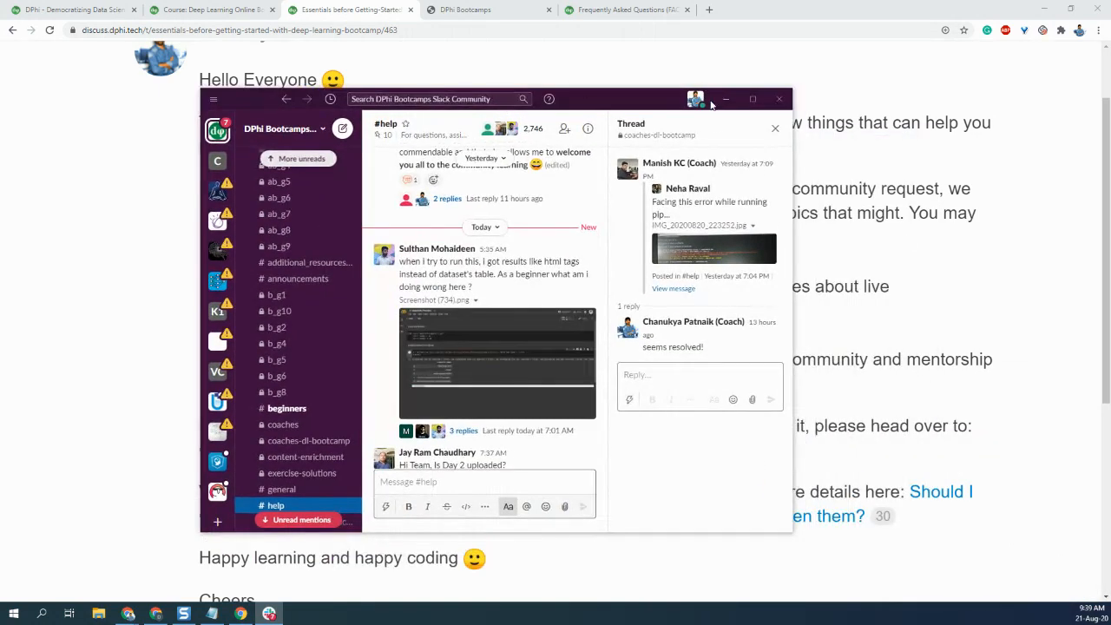
Maximize Slack, browse #help, then view the #announcements channel.
{"action": "left_click", "coordinate": [753, 99]}
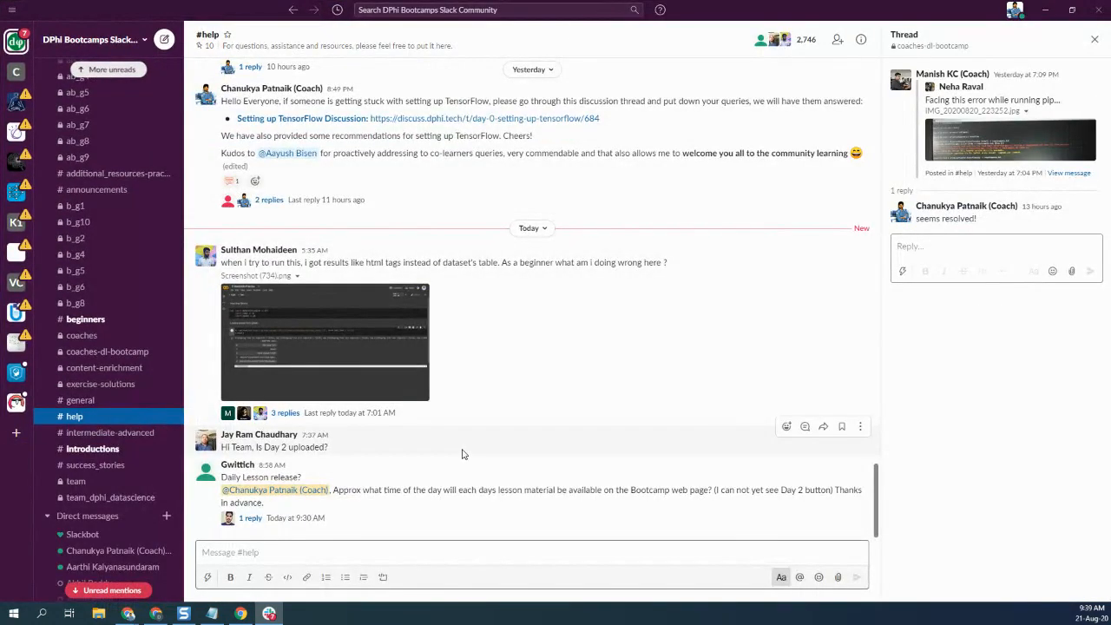
{"action": "scroll", "scroll_direction": "down", "scroll_amount": 3}
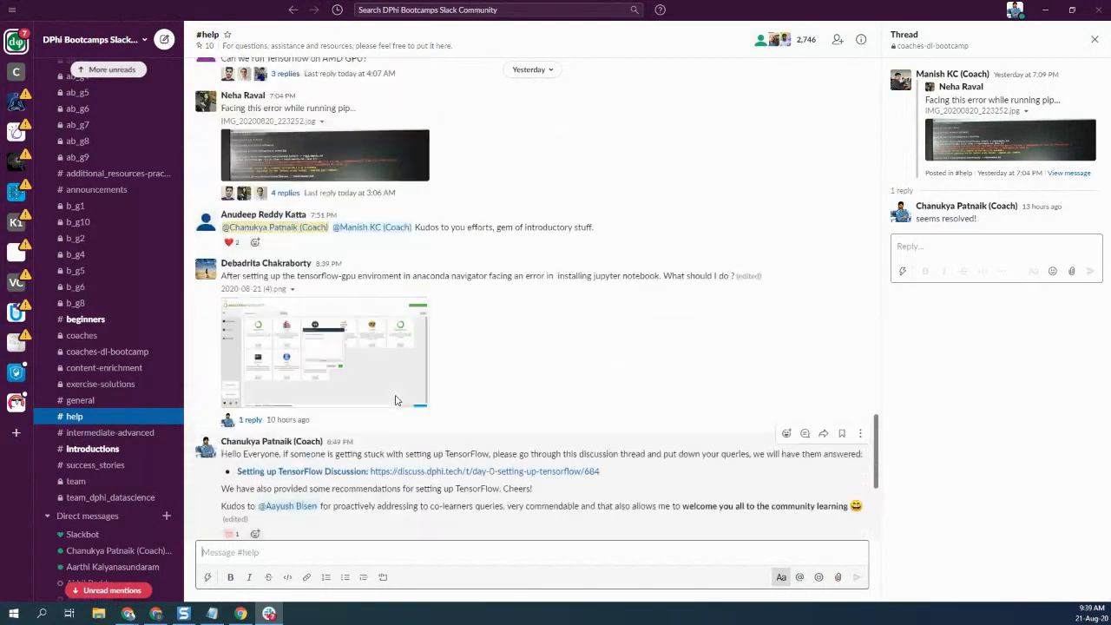
{"action": "scroll", "scroll_direction": "down", "scroll_amount": 3}
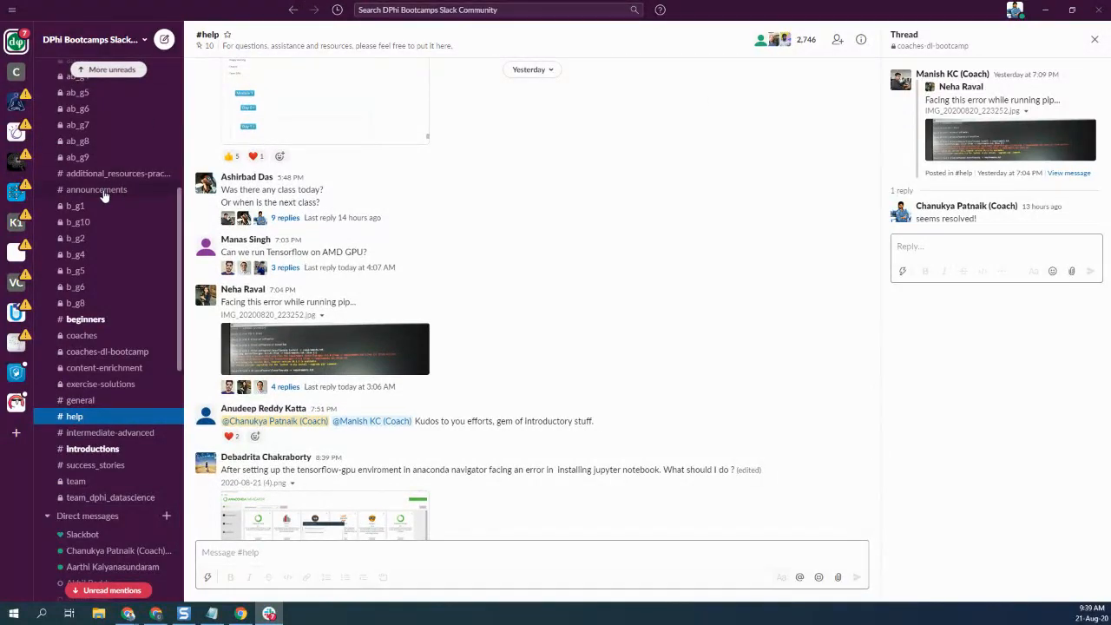
{"action": "left_click", "coordinate": [96, 189]}
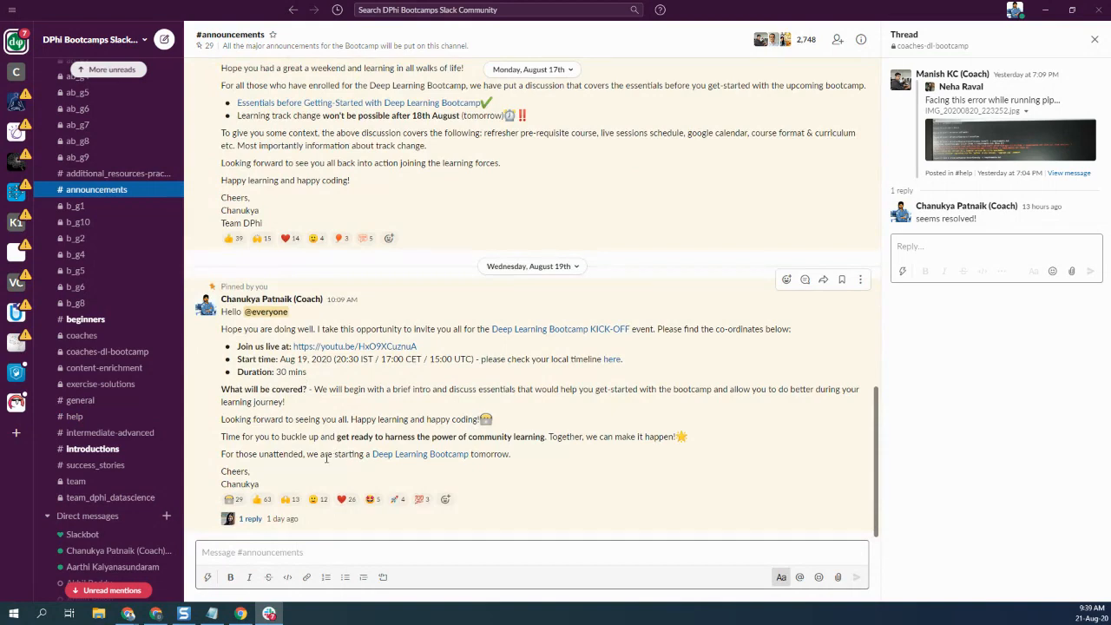
{"action": "mouse_move", "coordinate": [313, 418]}
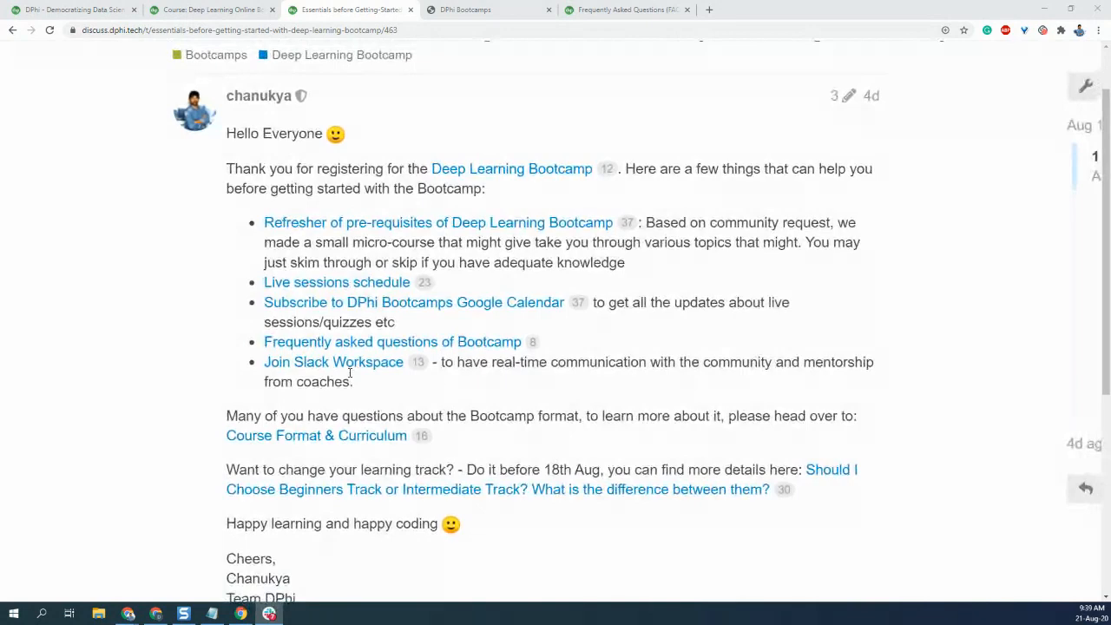
{"action": "scroll", "scroll_direction": "down", "scroll_amount": 3}
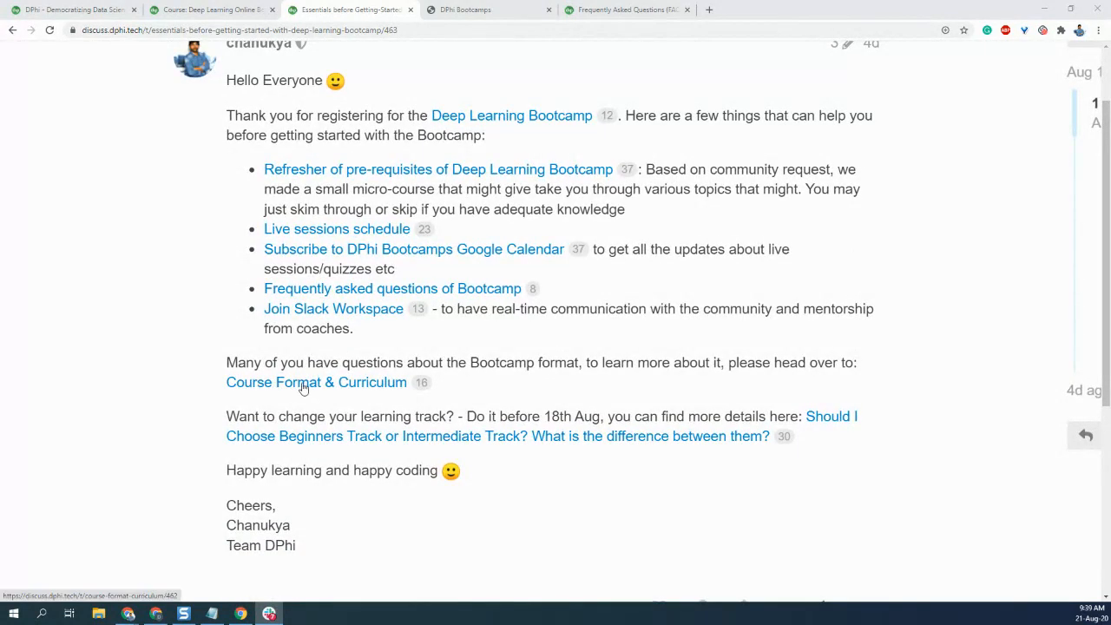
{"action": "mouse_move", "coordinate": [336, 389]}
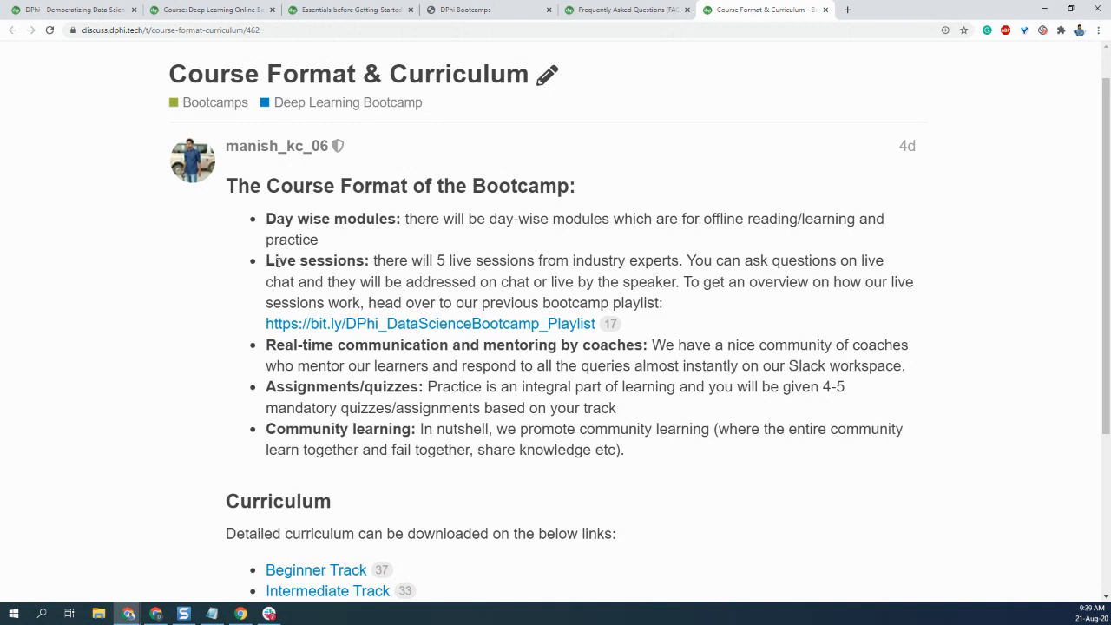
Read the course format section of the Course Format & Curriculum topic.
{"action": "left_click_drag", "start_coordinate": [333, 345], "coordinate": [305, 365]}
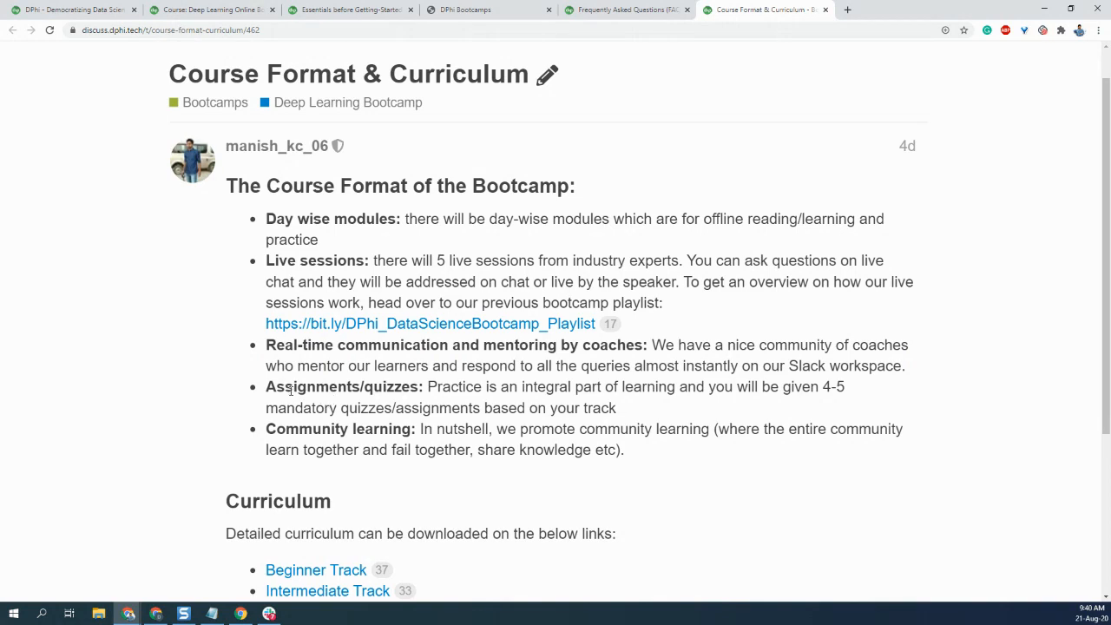
{"action": "mouse_move", "coordinate": [315, 427]}
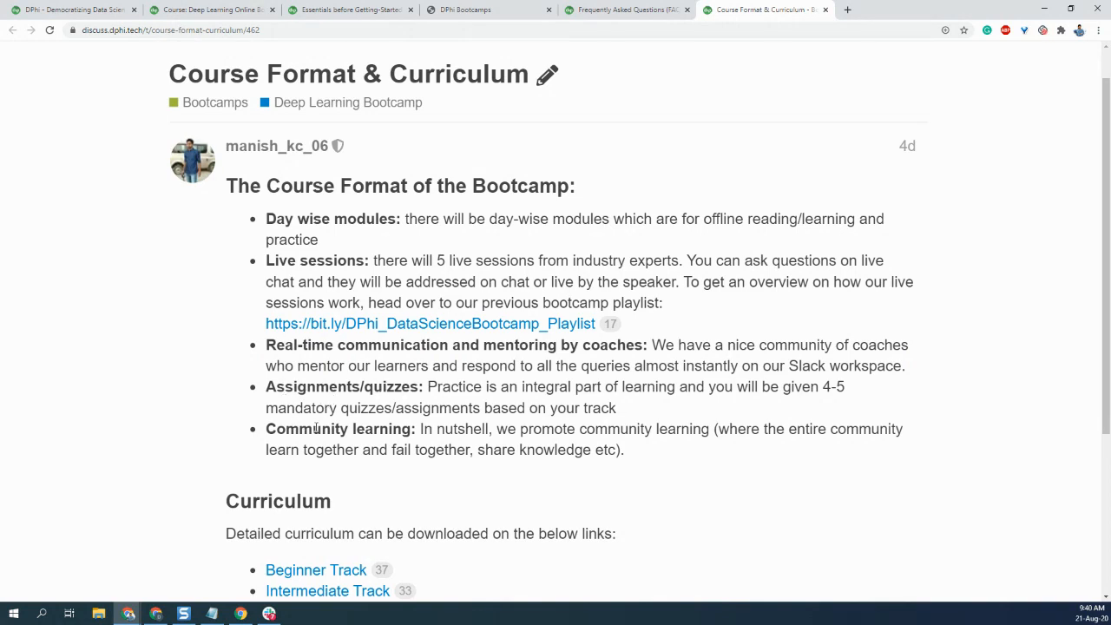
{"action": "mouse_move", "coordinate": [357, 430]}
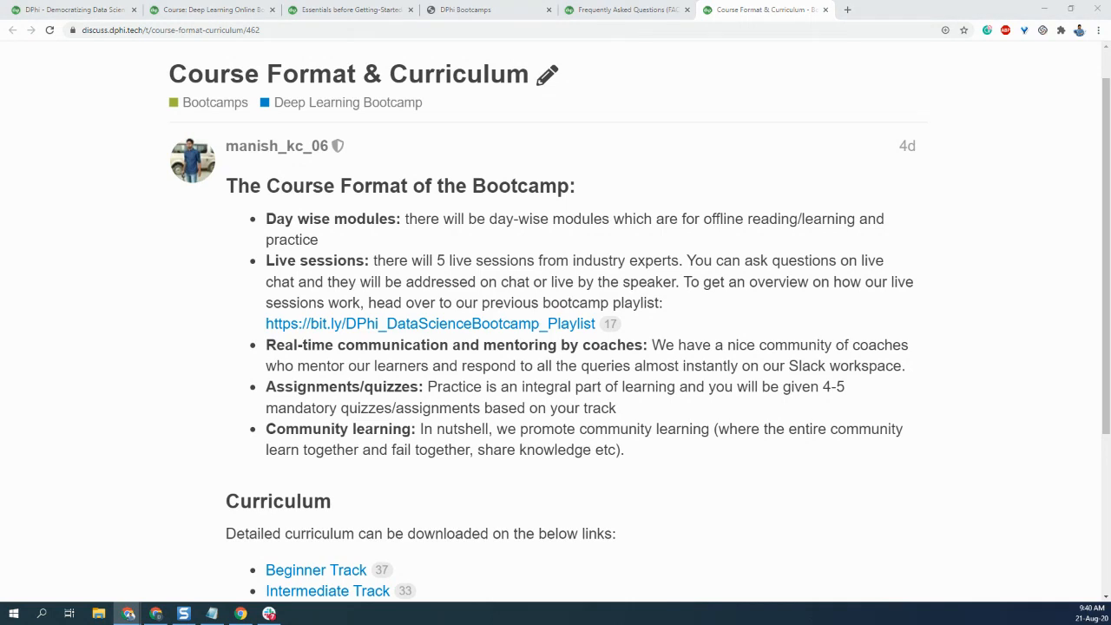
Switch to the Deep Learning Online Bootcamp tab and scroll to Module 1's Day 0–Day 2.
{"action": "left_click", "coordinate": [208, 9]}
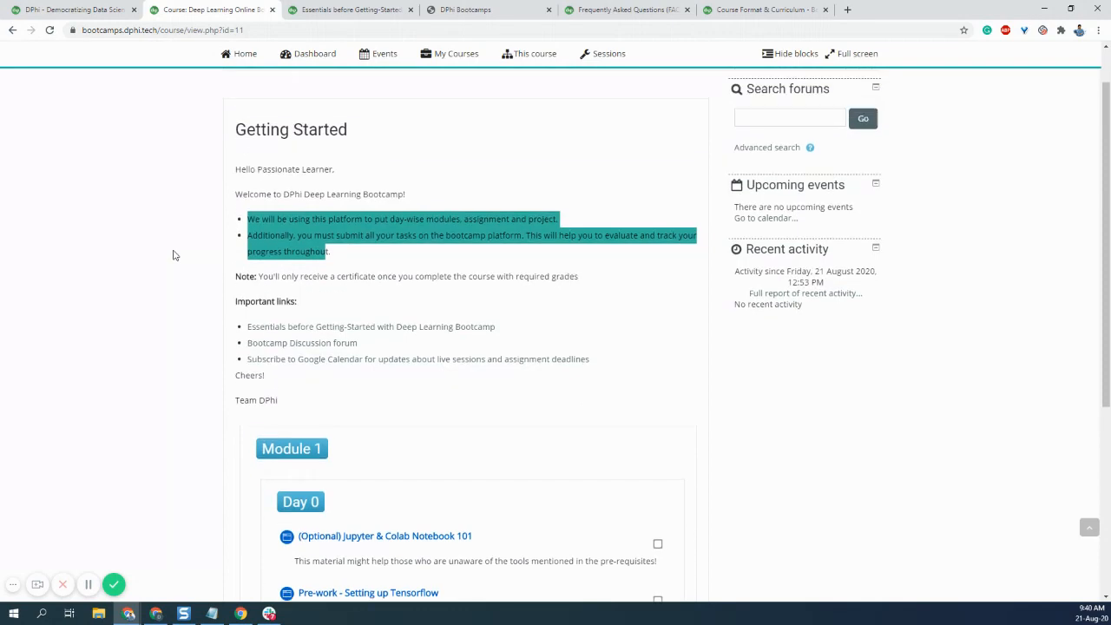
{"action": "scroll", "scroll_direction": "down", "scroll_amount": 3}
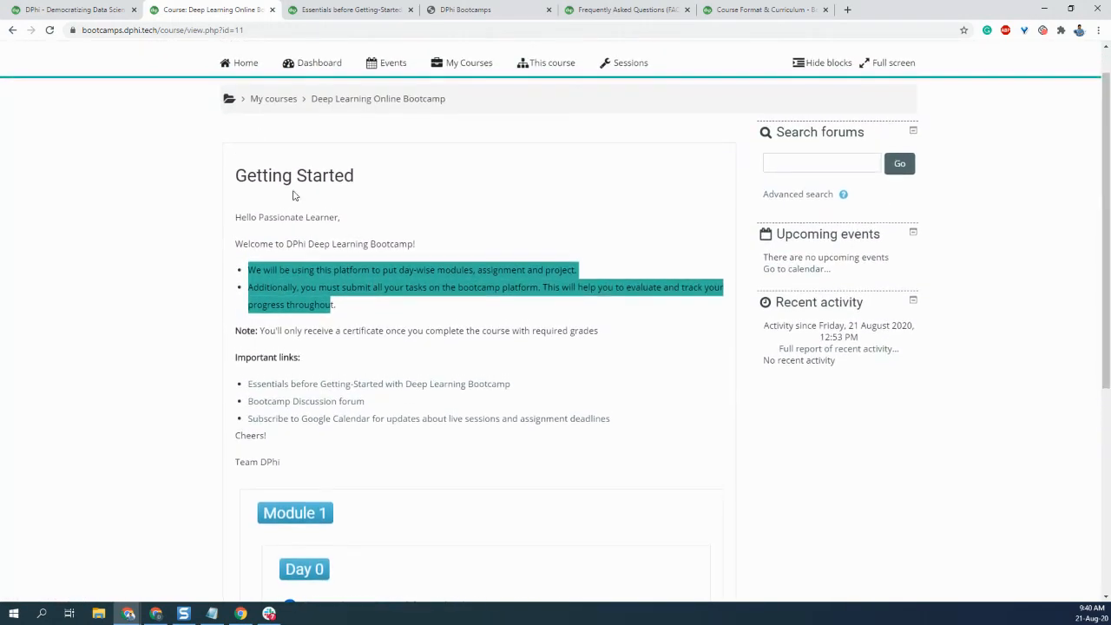
{"action": "scroll", "scroll_direction": "down", "scroll_amount": 3}
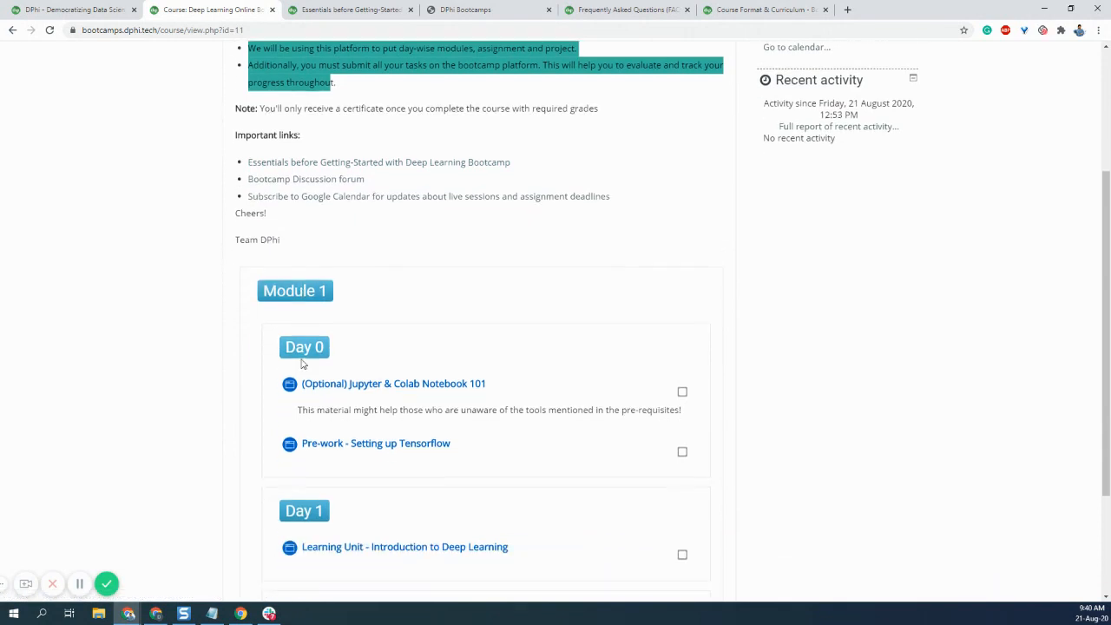
{"action": "scroll", "scroll_direction": "down", "scroll_amount": 3}
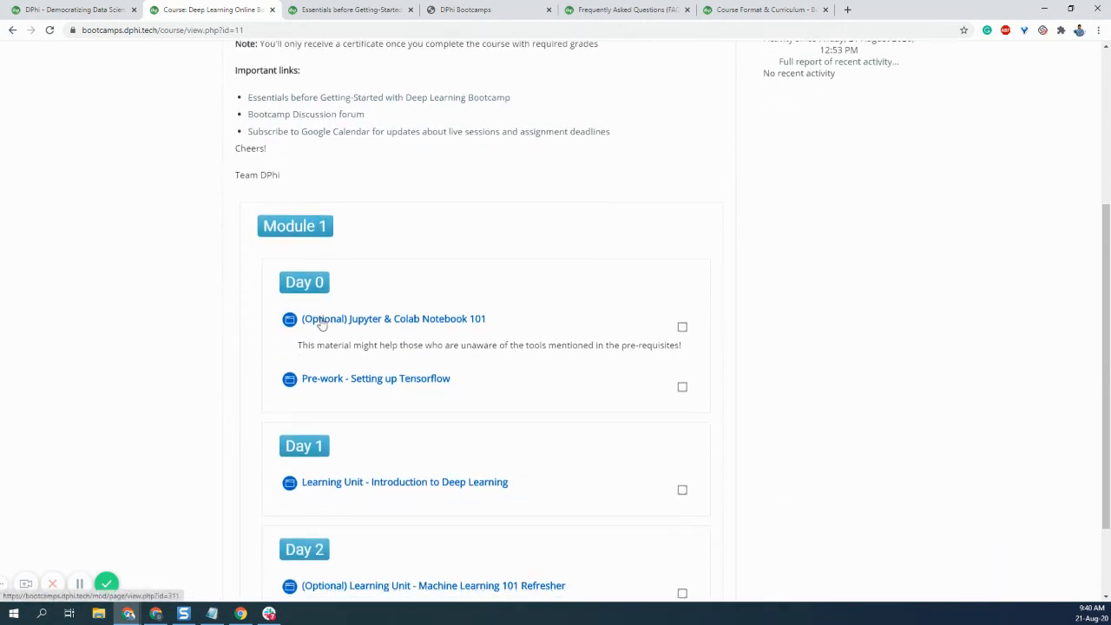
{"action": "scroll", "scroll_direction": "down", "scroll_amount": 3}
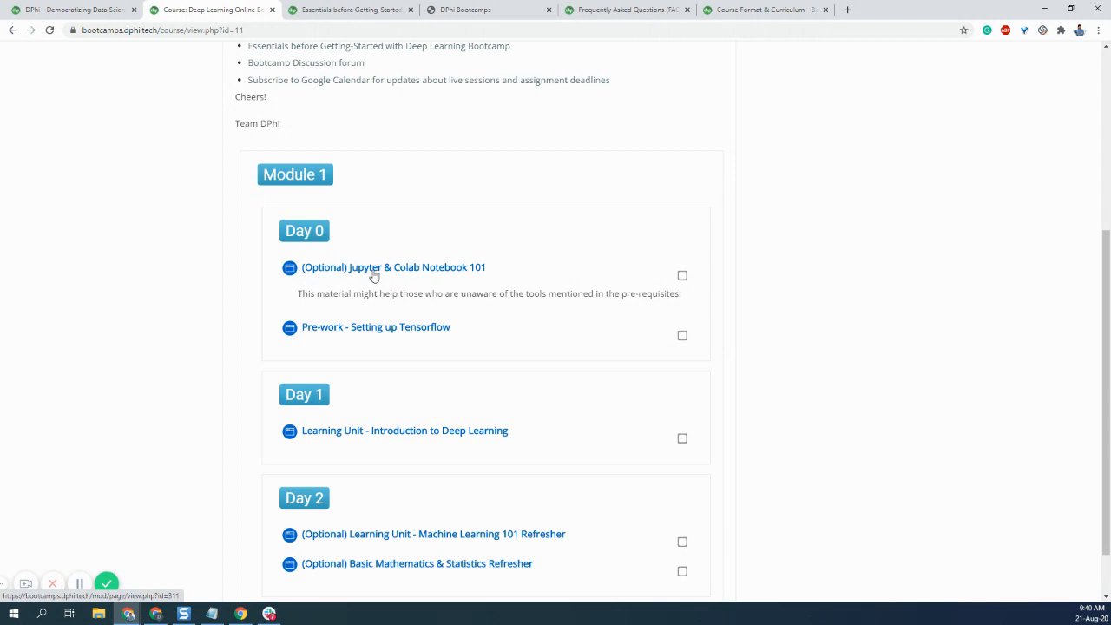
{"action": "mouse_move", "coordinate": [429, 272]}
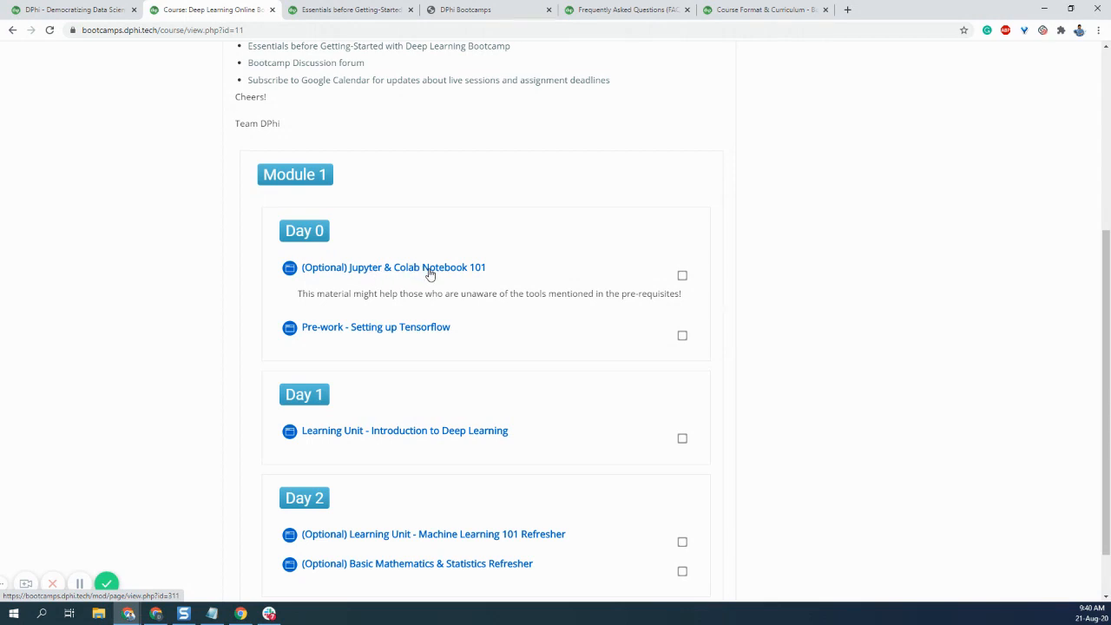
{"action": "mouse_move", "coordinate": [350, 276]}
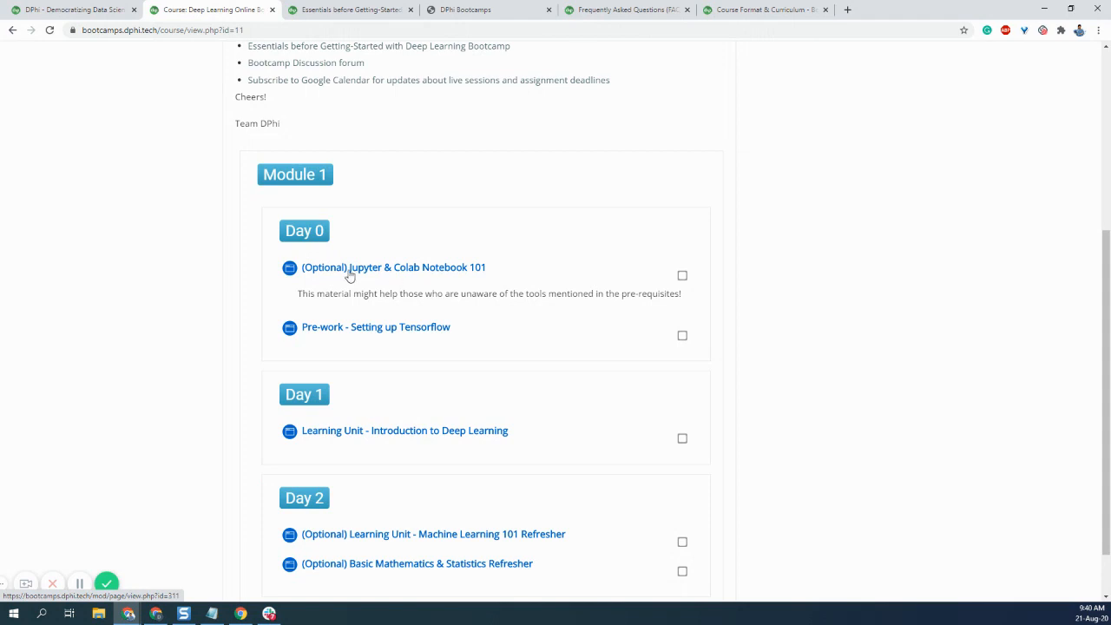
Open the optional Jupyter & Colab Notebook 101 lesson and advance its slides.
{"action": "left_click", "coordinate": [393, 267]}
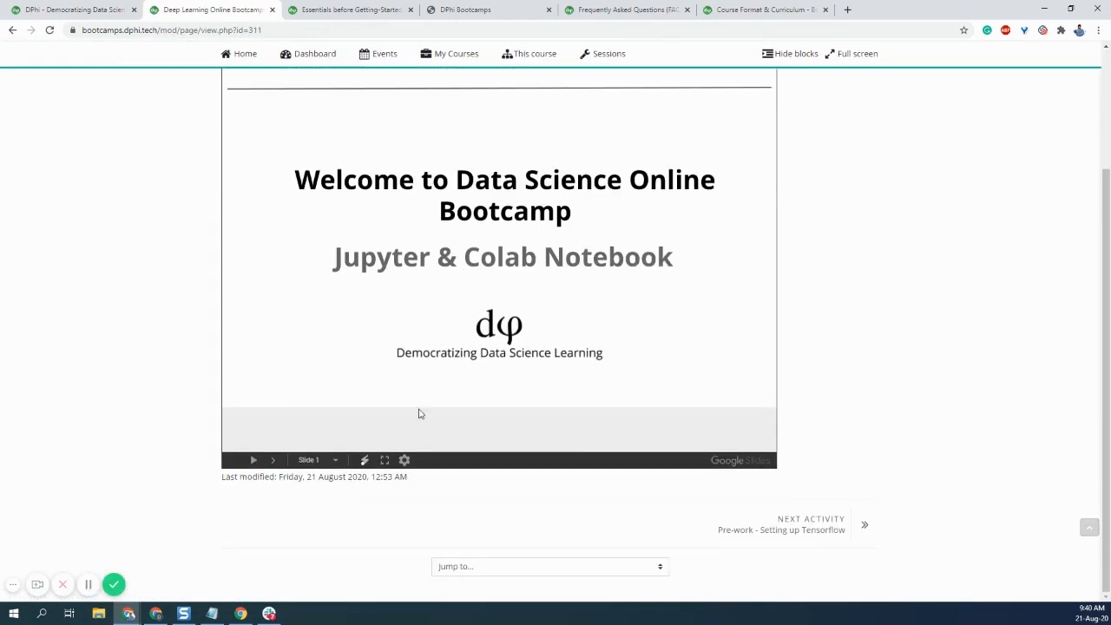
{"action": "left_click", "coordinate": [385, 460]}
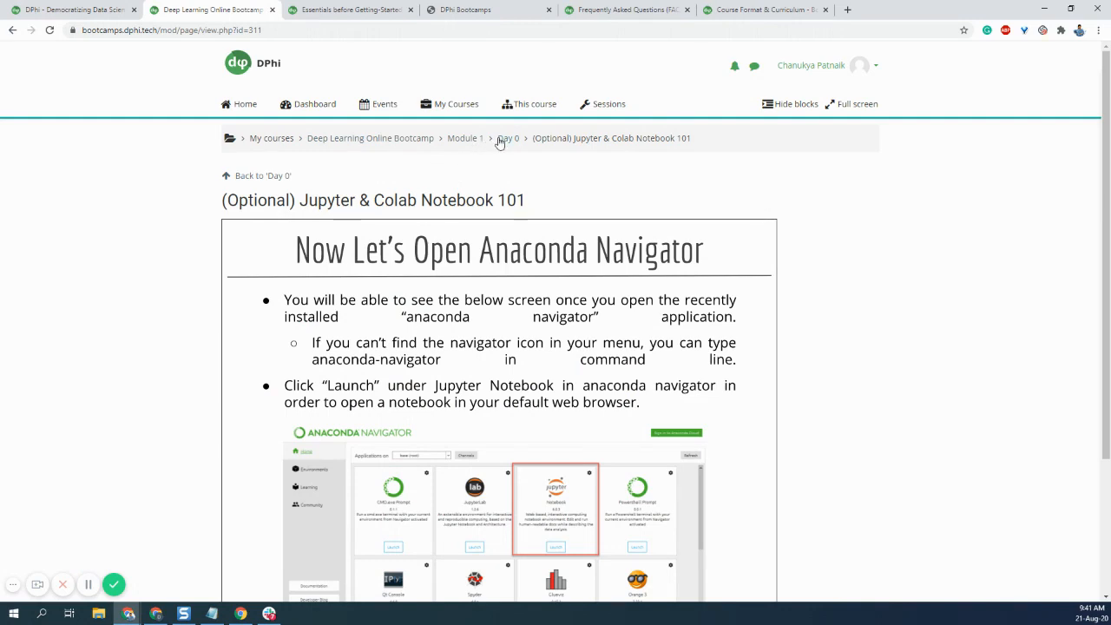
{"action": "mouse_move", "coordinate": [469, 138]}
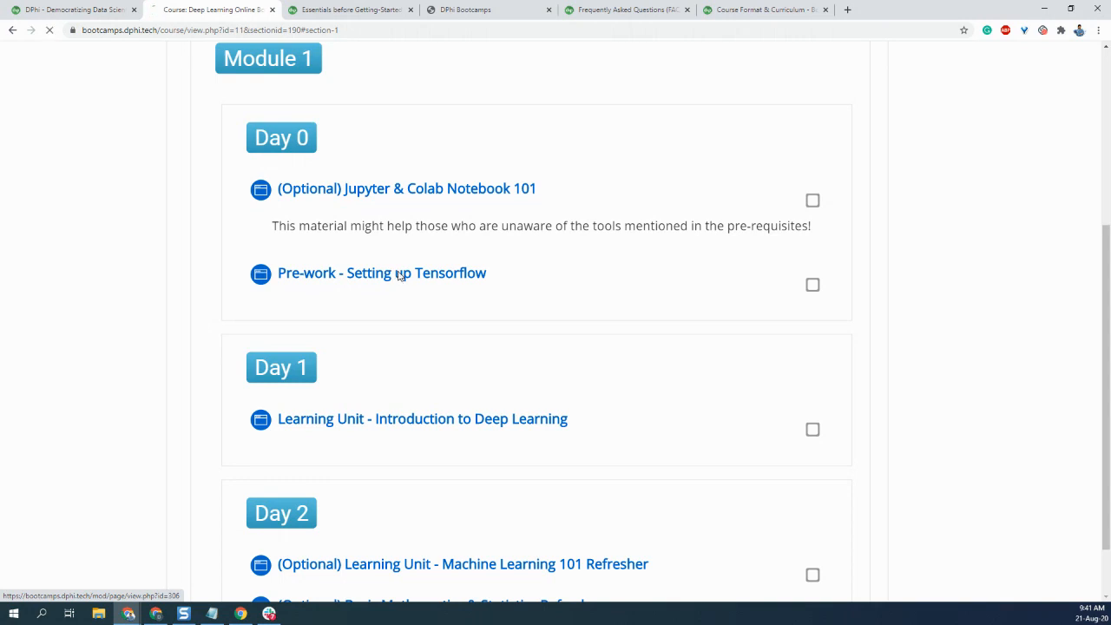
{"action": "left_click", "coordinate": [381, 273]}
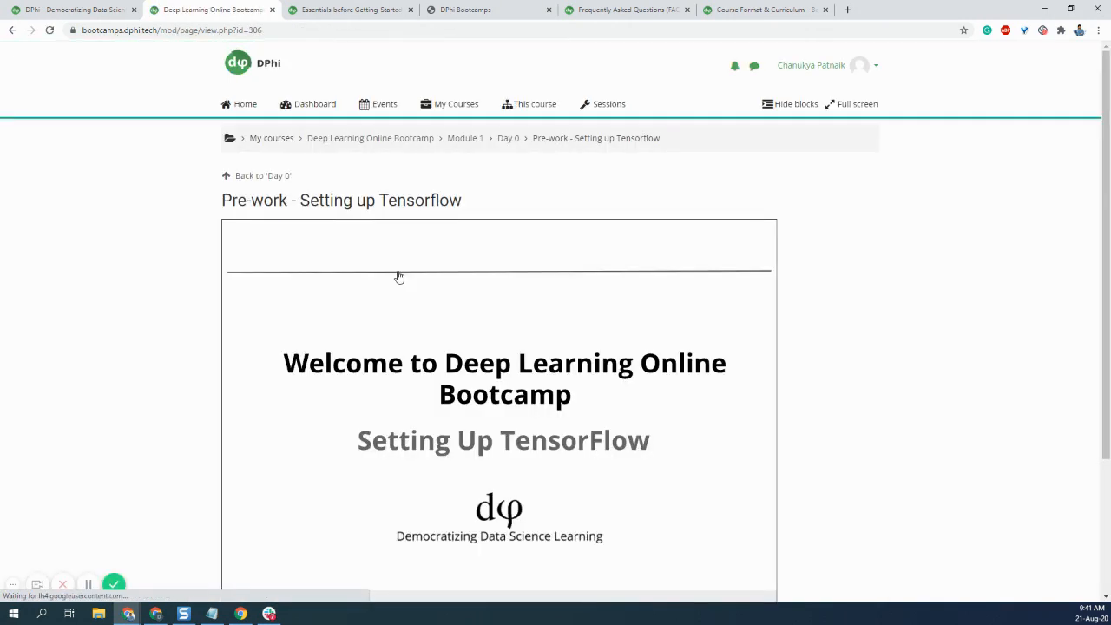
{"action": "scroll", "scroll_direction": "down", "scroll_amount": 3}
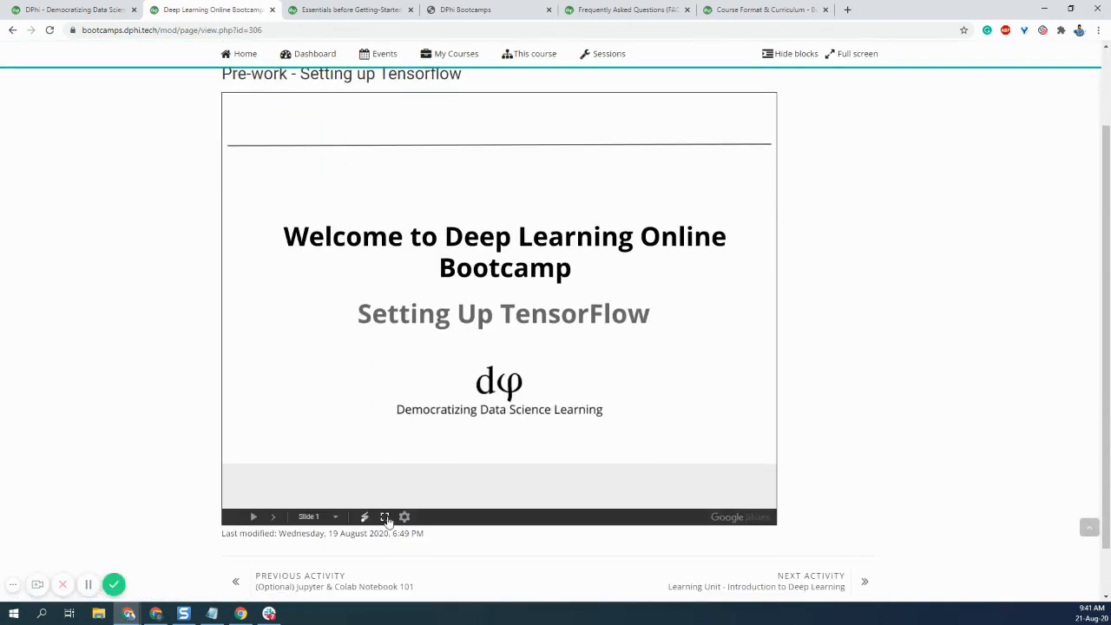
{"action": "left_click", "coordinate": [385, 516]}
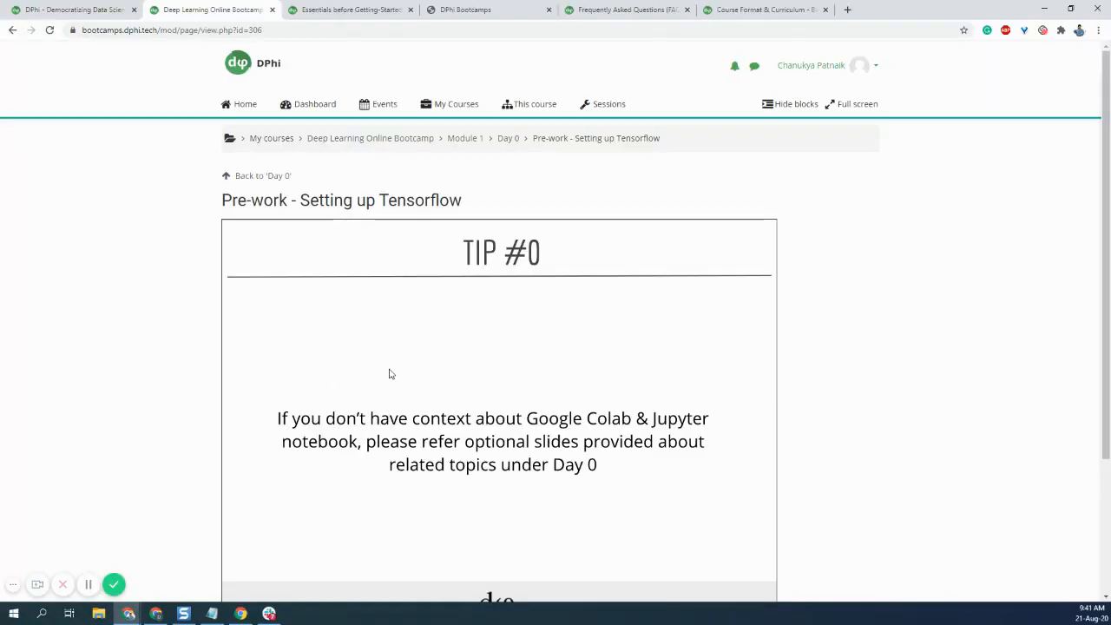
{"action": "mouse_move", "coordinate": [458, 144]}
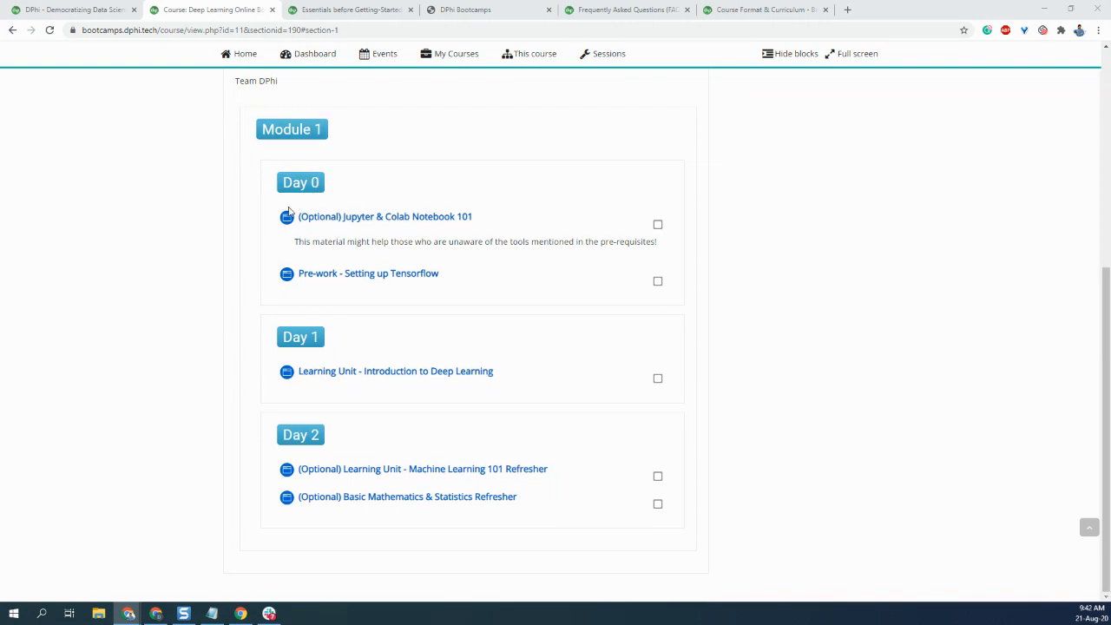
{"action": "mouse_move", "coordinate": [349, 388]}
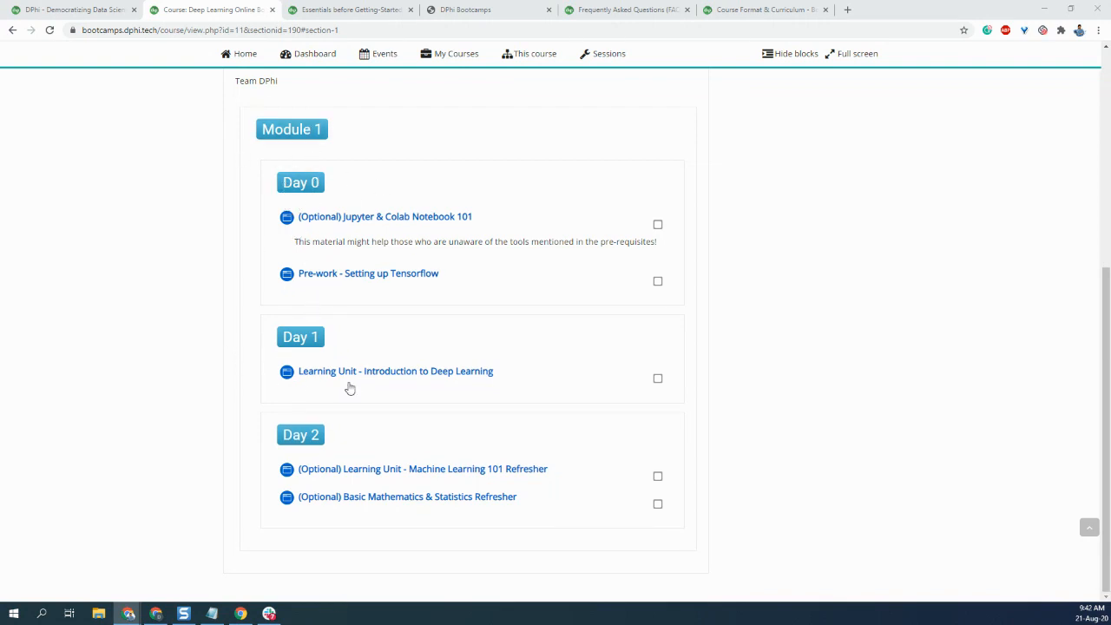
{"action": "mouse_move", "coordinate": [389, 373]}
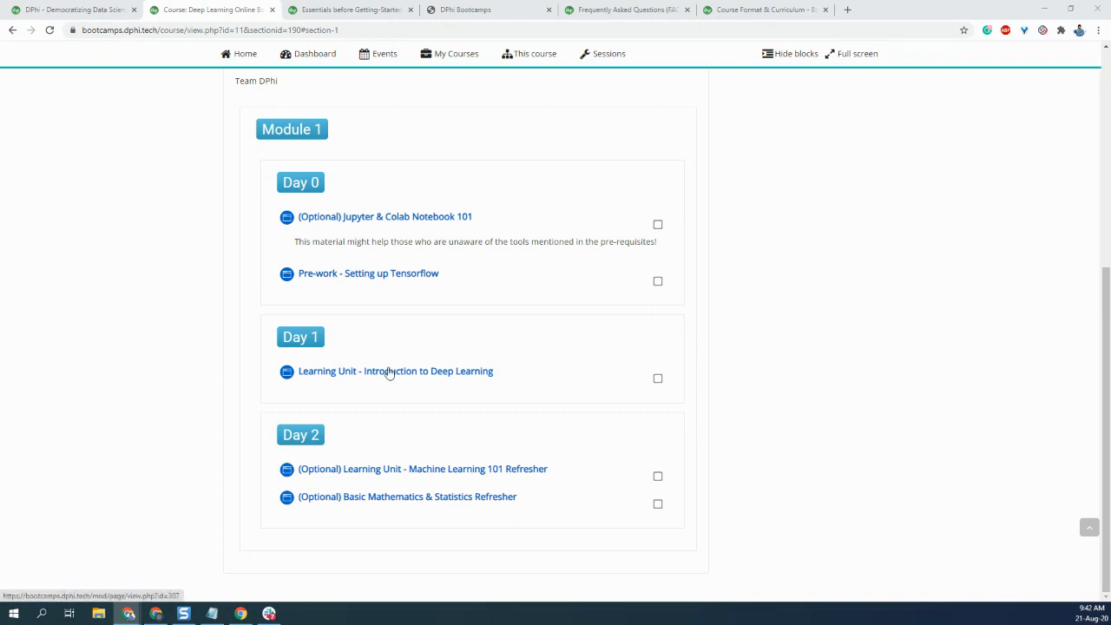
{"action": "mouse_move", "coordinate": [314, 478]}
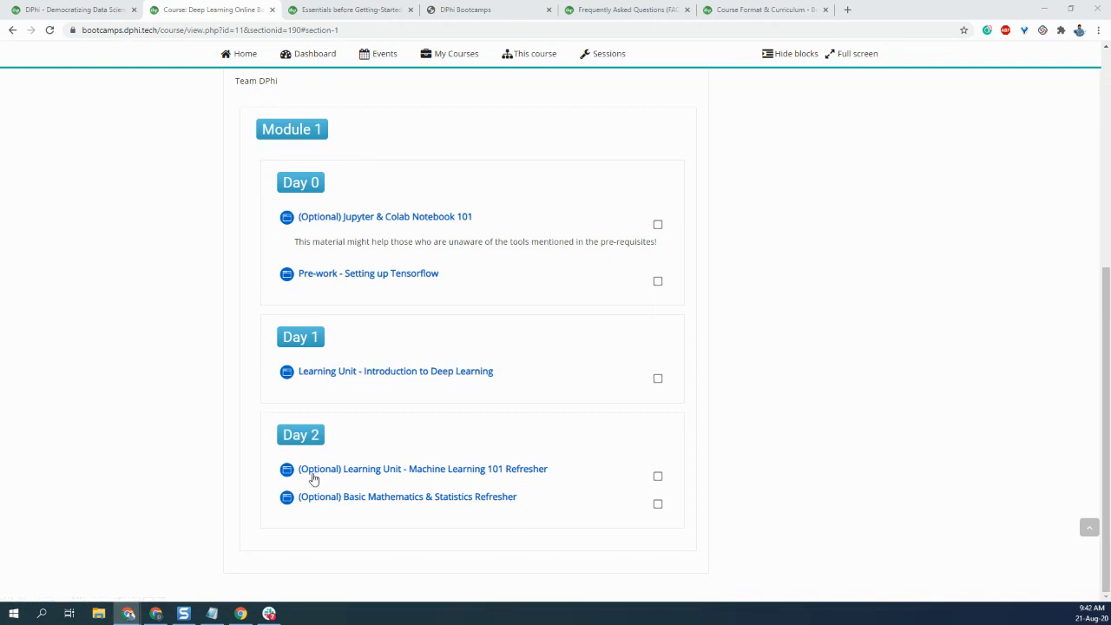
{"action": "mouse_move", "coordinate": [379, 477]}
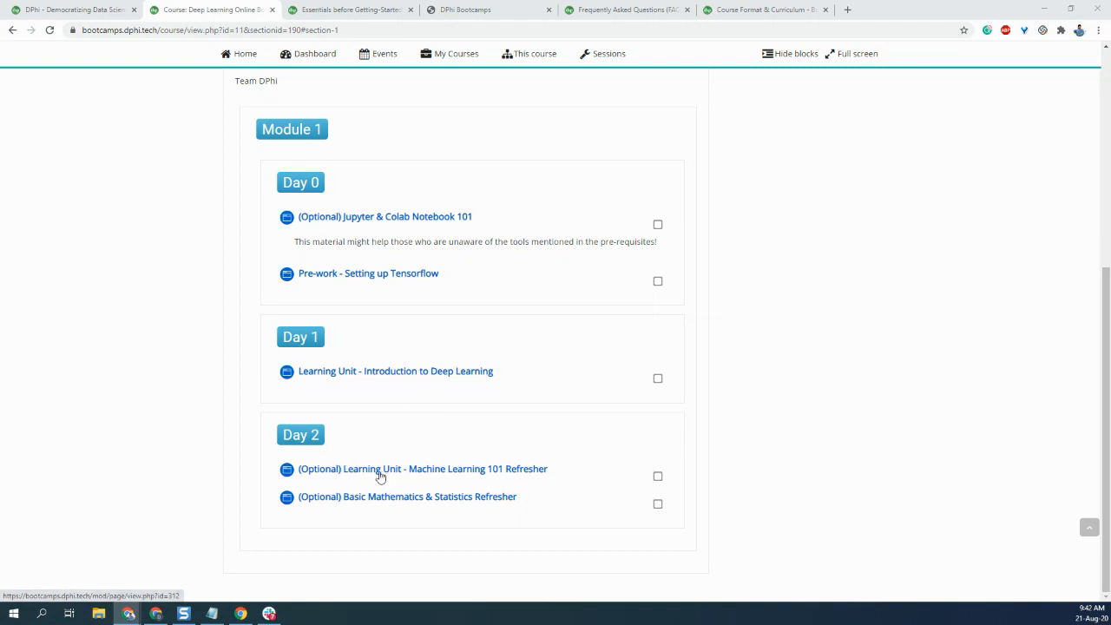
Scroll through Module 1's Day 1 and Day 2 activity links.
{"action": "scroll", "scroll_direction": "down", "scroll_amount": 3}
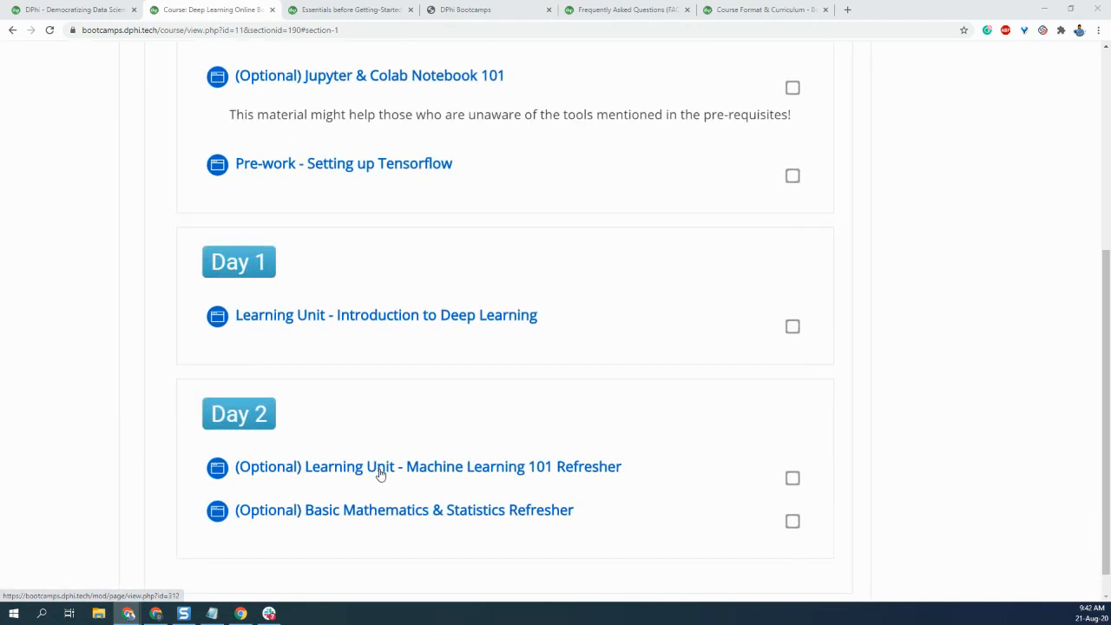
{"action": "mouse_move", "coordinate": [569, 470]}
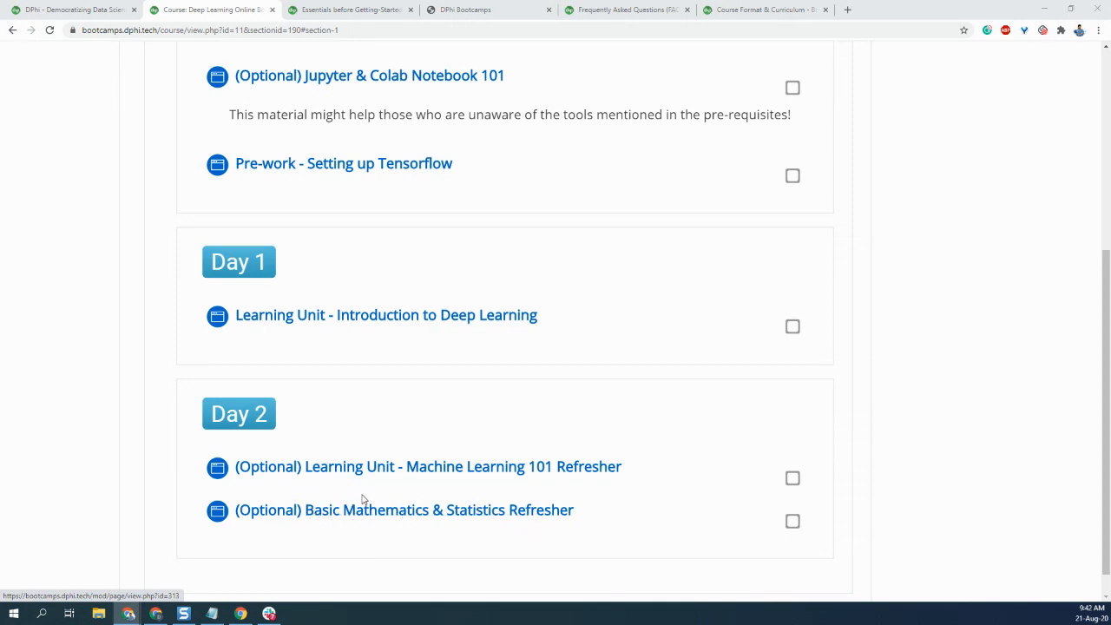
{"action": "mouse_move", "coordinate": [372, 516]}
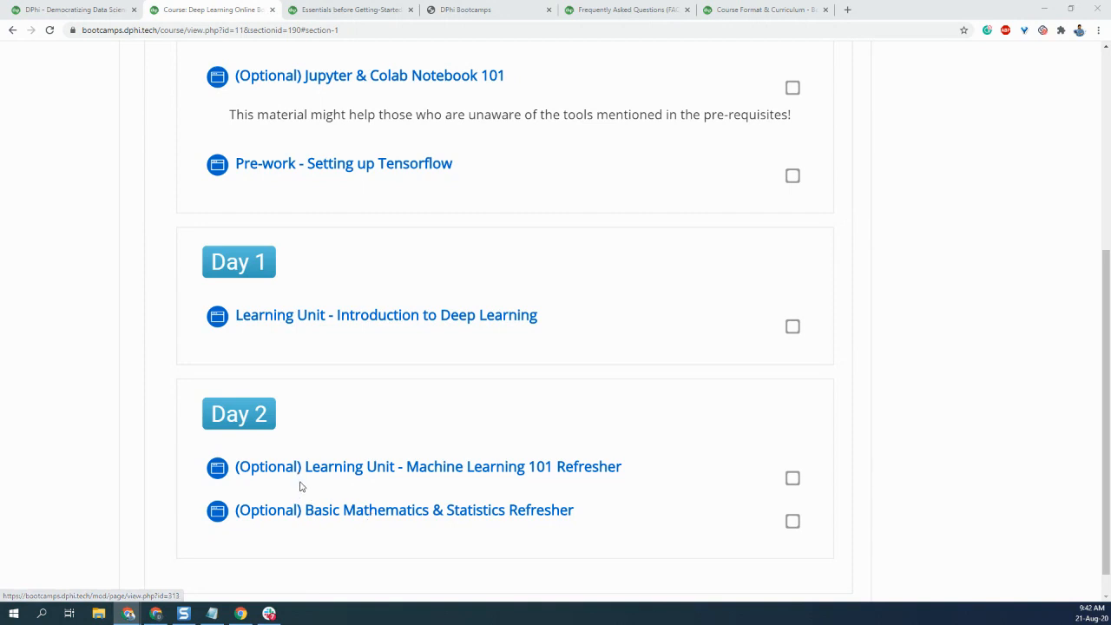
{"action": "mouse_move", "coordinate": [321, 516]}
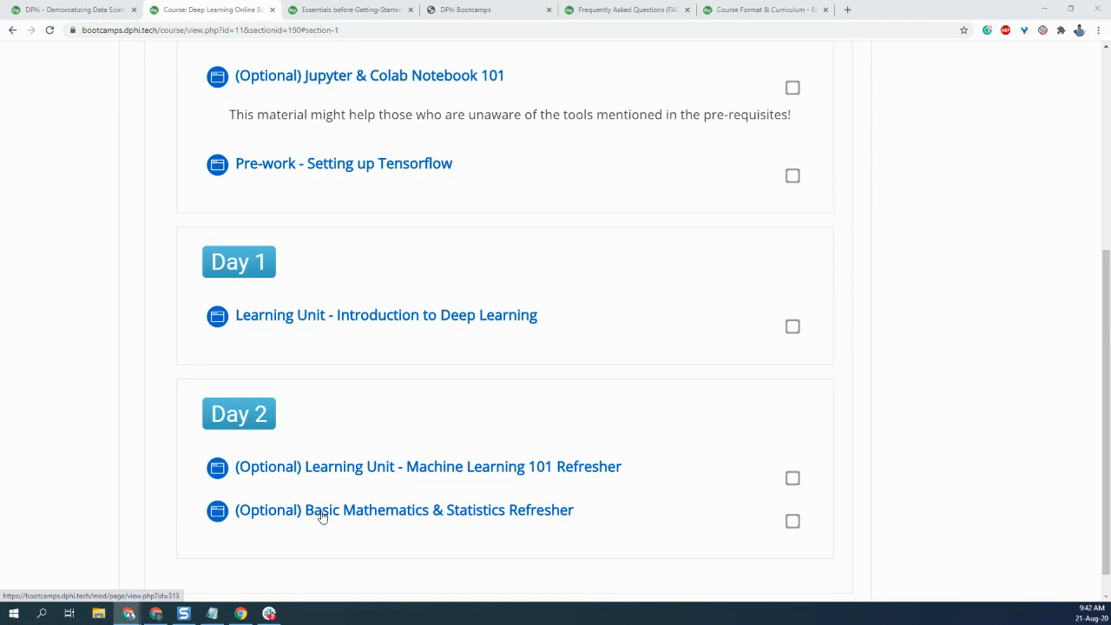
{"action": "mouse_move", "coordinate": [312, 488]}
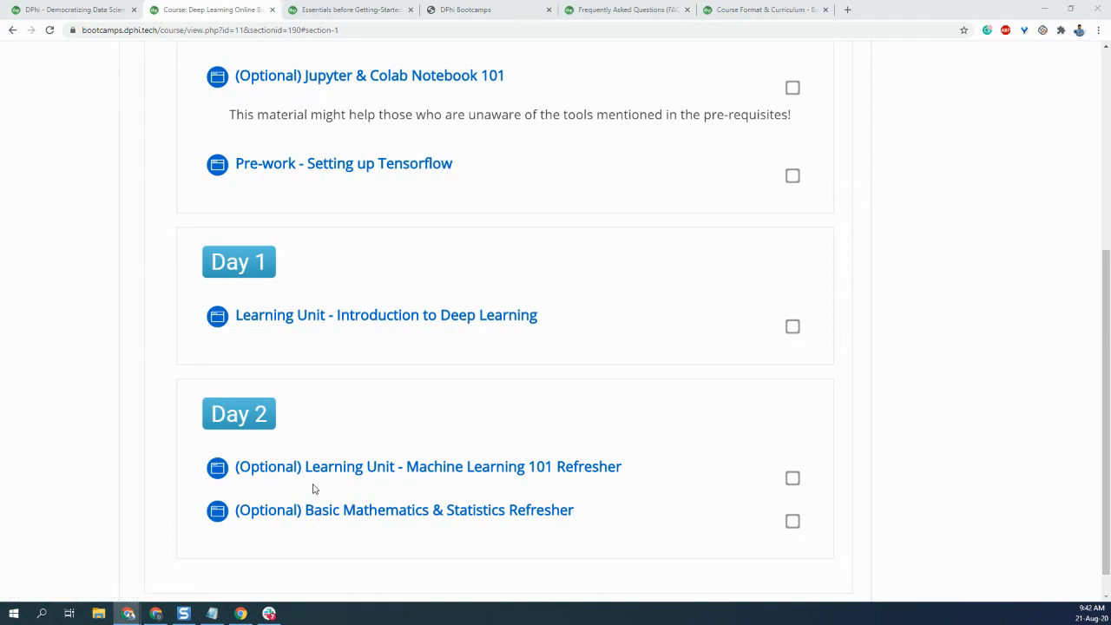
{"action": "mouse_move", "coordinate": [276, 466]}
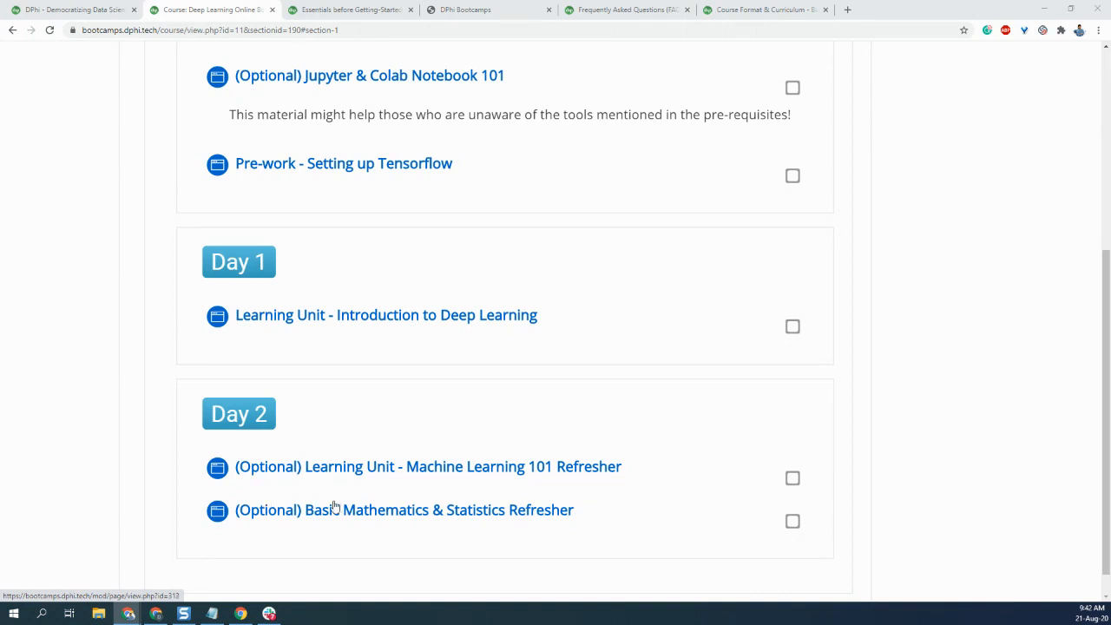
{"action": "mouse_move", "coordinate": [332, 495]}
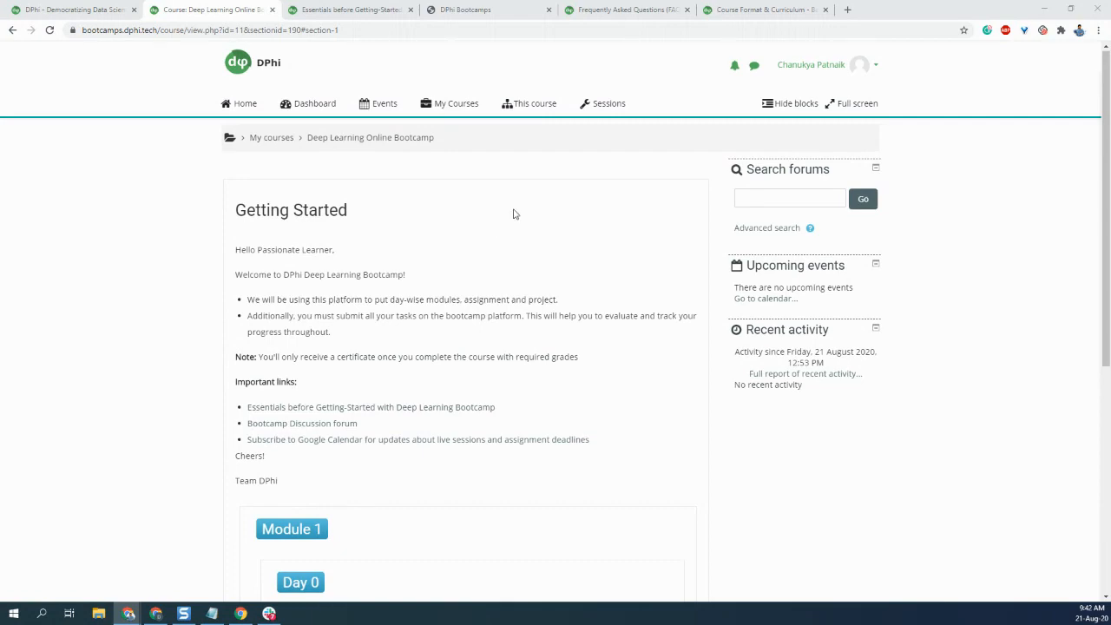
Open the Deep Learning Bootcamp Live Sessions Playlist from the Sessions menu in a new tab.
{"action": "left_click", "coordinate": [608, 103]}
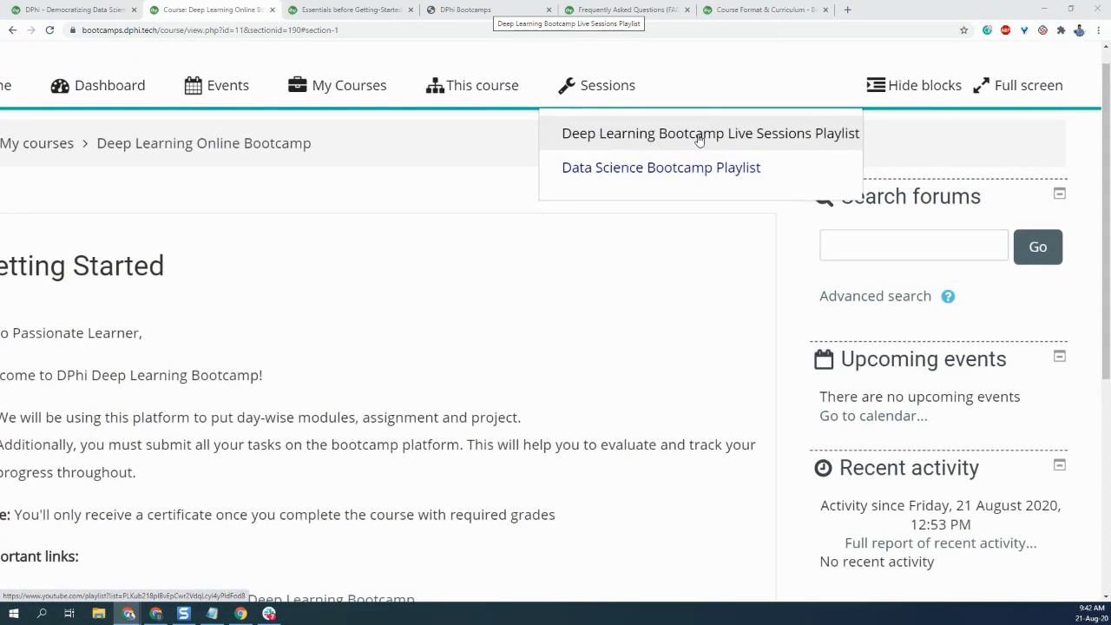
{"action": "right_click", "coordinate": [699, 139]}
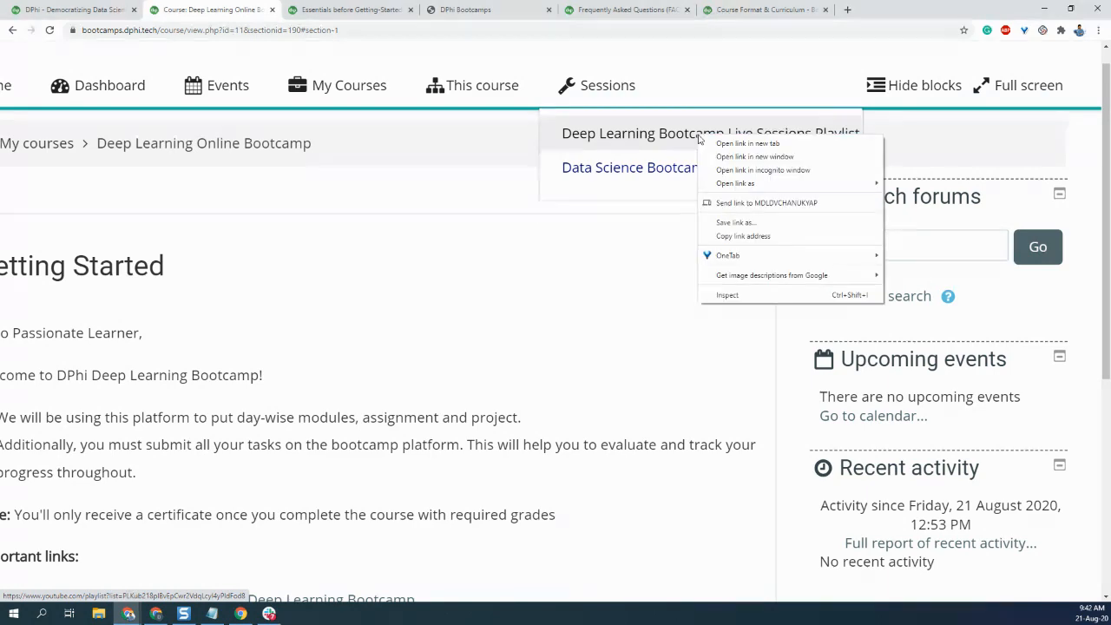
{"action": "left_click", "coordinate": [747, 143]}
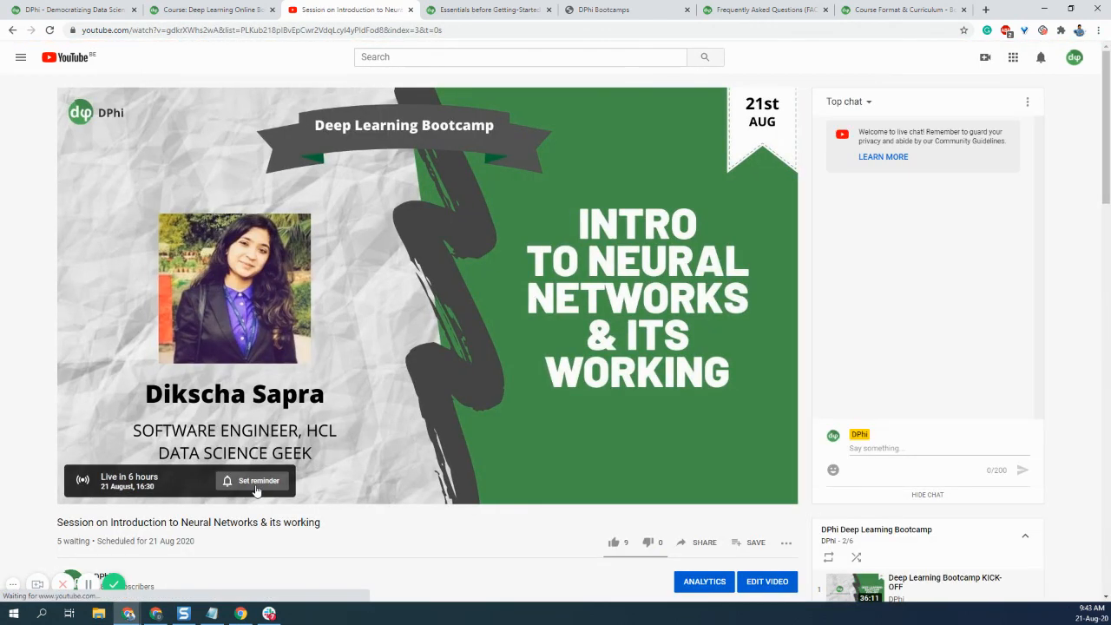
Scroll the Intro to Neural Networks video page to view the playlist's bootcamp sessions.
{"action": "scroll", "scroll_direction": "down", "scroll_amount": 3}
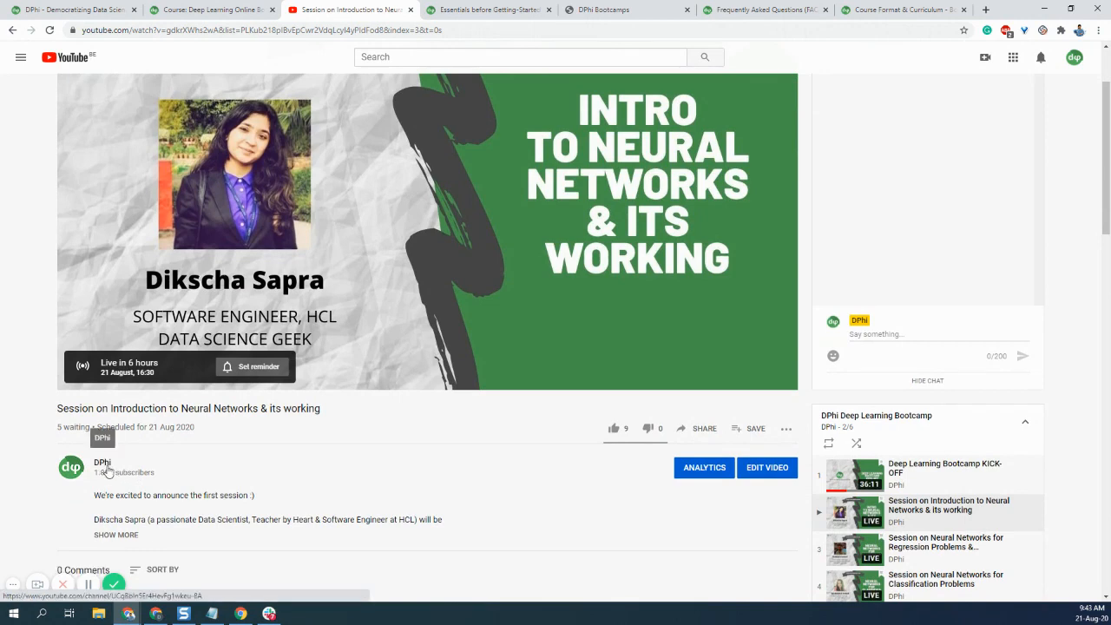
{"action": "scroll", "scroll_direction": "down", "scroll_amount": 3}
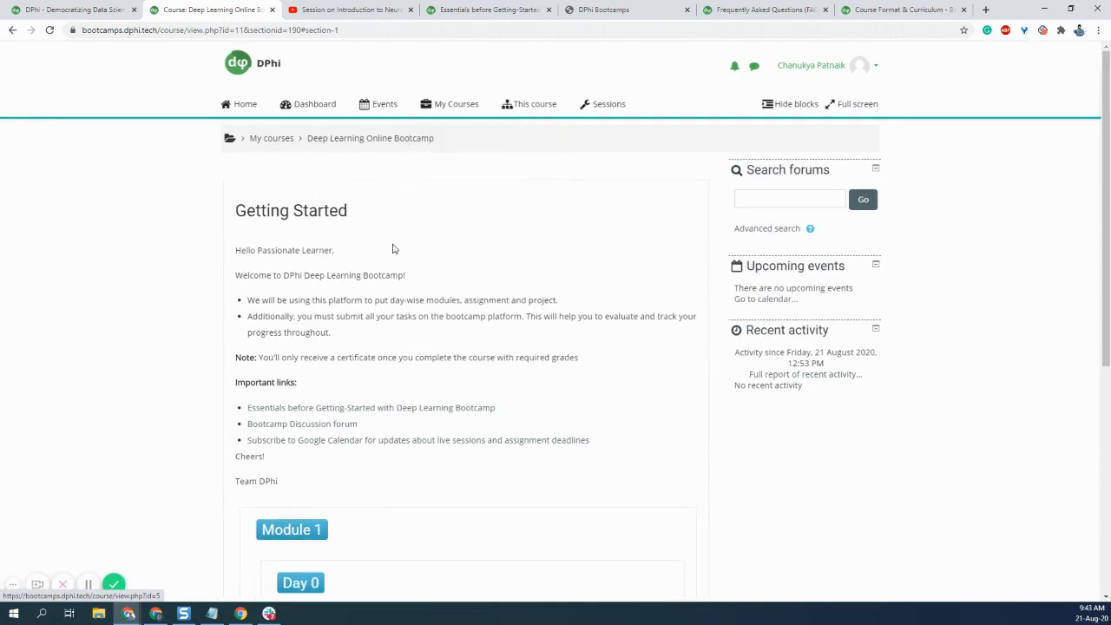
Return to the YouTube tab showing the DPhi Deep Learning Bootcamp playlist.
{"action": "left_click", "coordinate": [347, 10]}
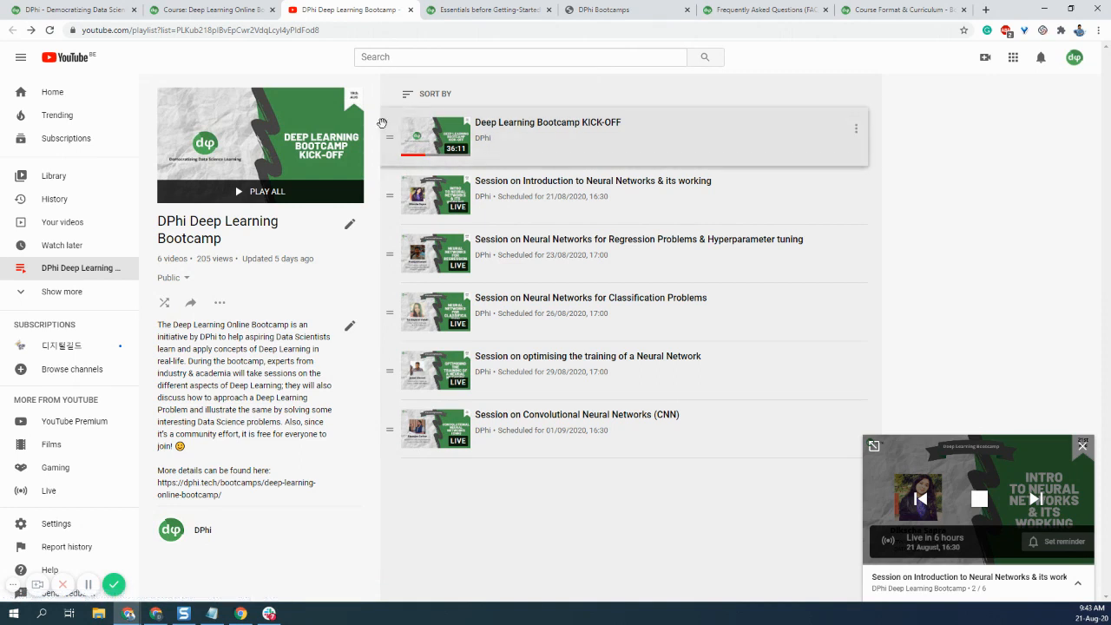
{"action": "mouse_move", "coordinate": [300, 73]}
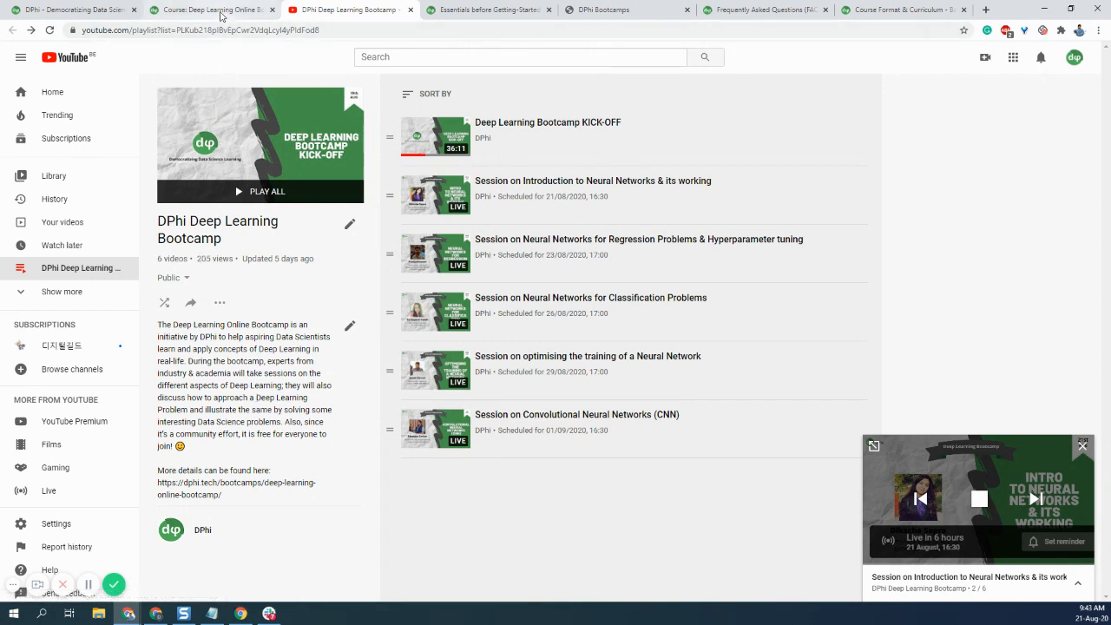
{"action": "mouse_move", "coordinate": [212, 10]}
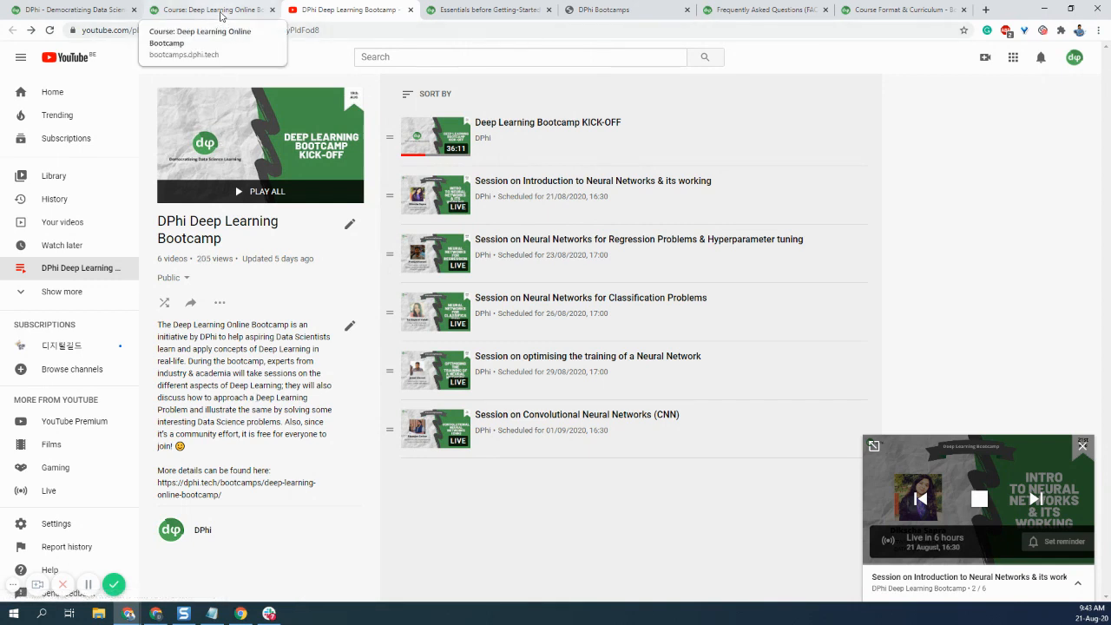